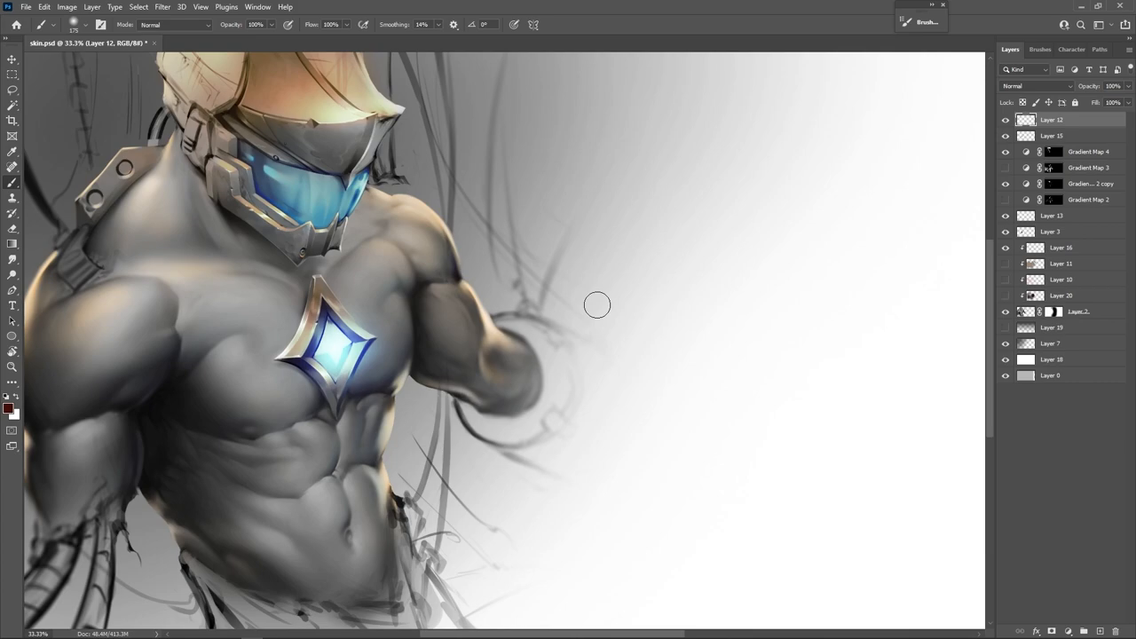
mouse_move(878, 280)
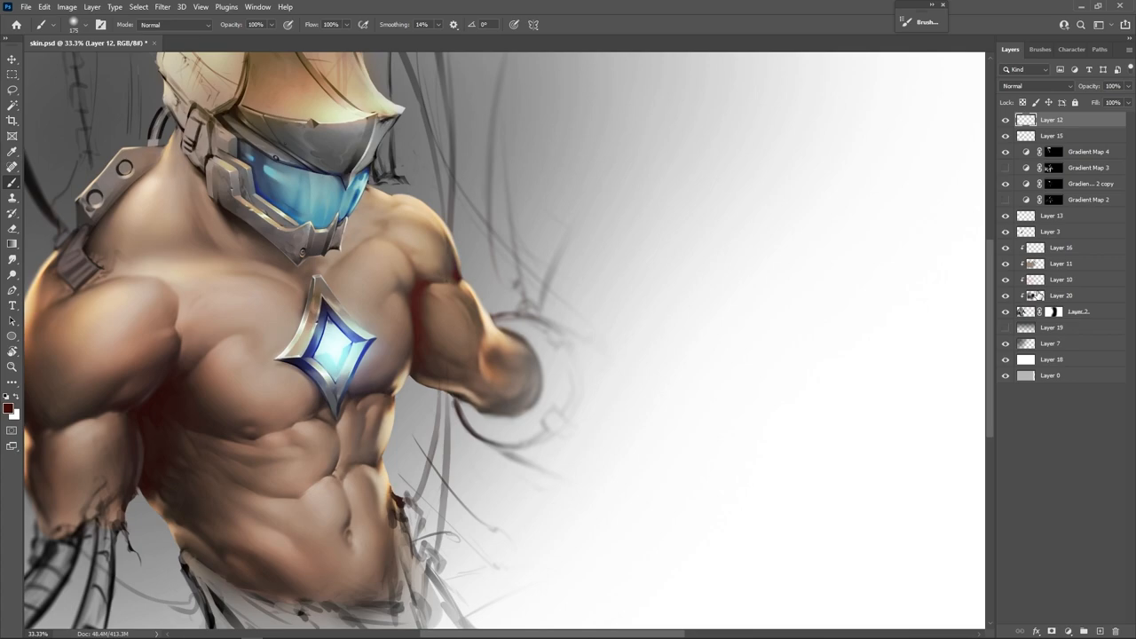
Select the lighten layer, then Layer 10, to clear the brown skin colouring back to grey.
click(1061, 294)
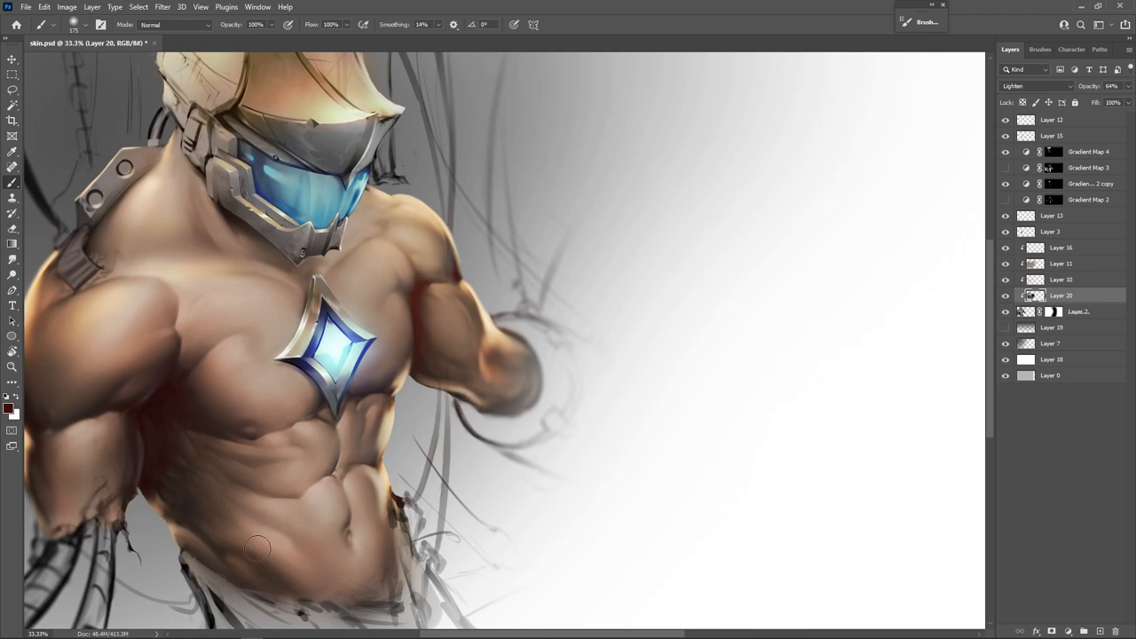
click(1061, 279)
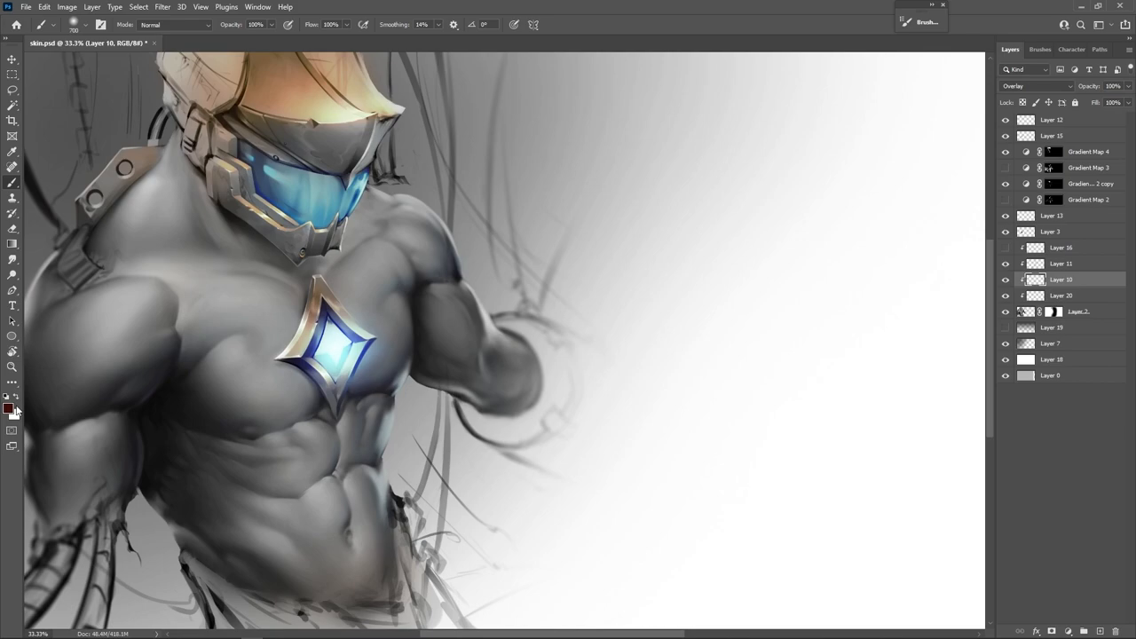
Set the foreground colour to a pale pink in the Color Picker.
click(8, 406)
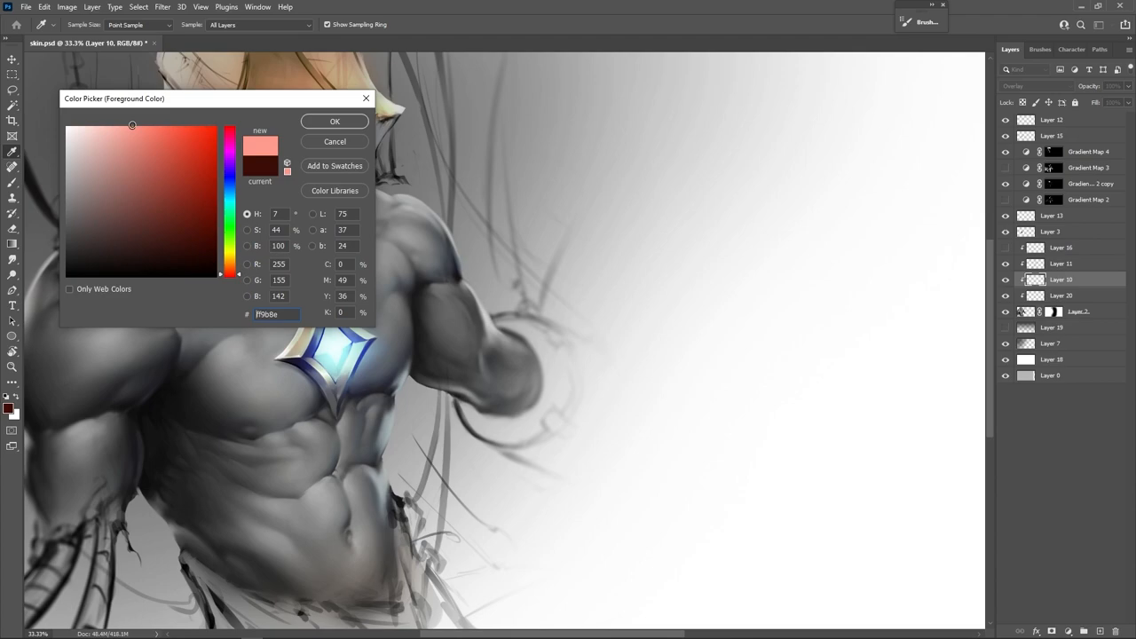
click(112, 144)
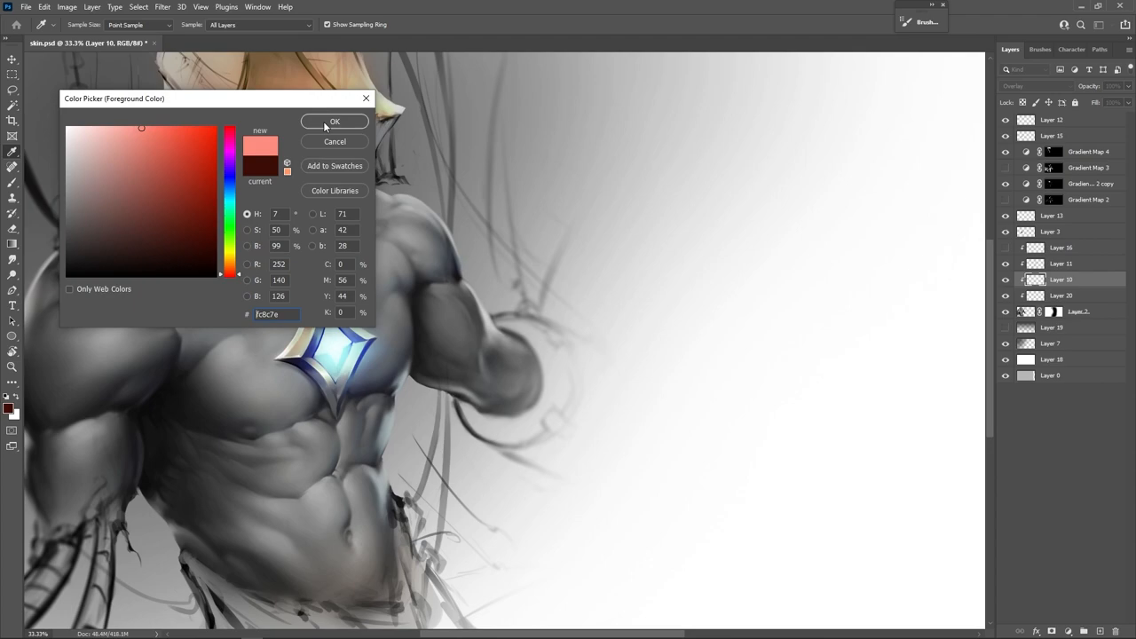
click(334, 122)
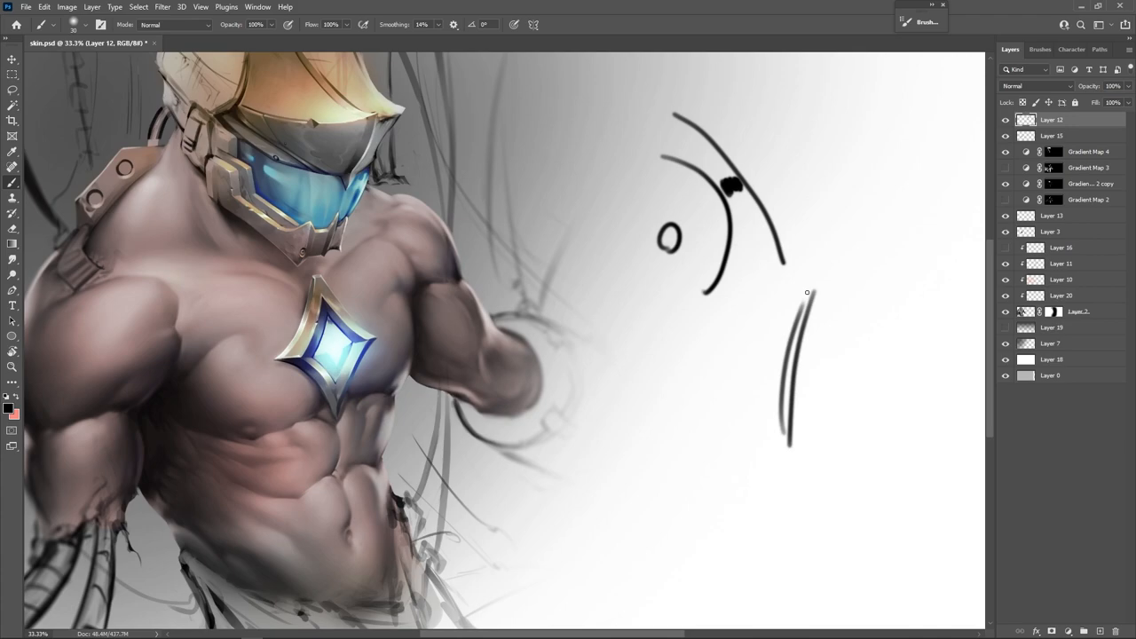
On the Layer 10 overlay, paint reddish tones over the lower torso and left shoulder and arm.
click(1061, 279)
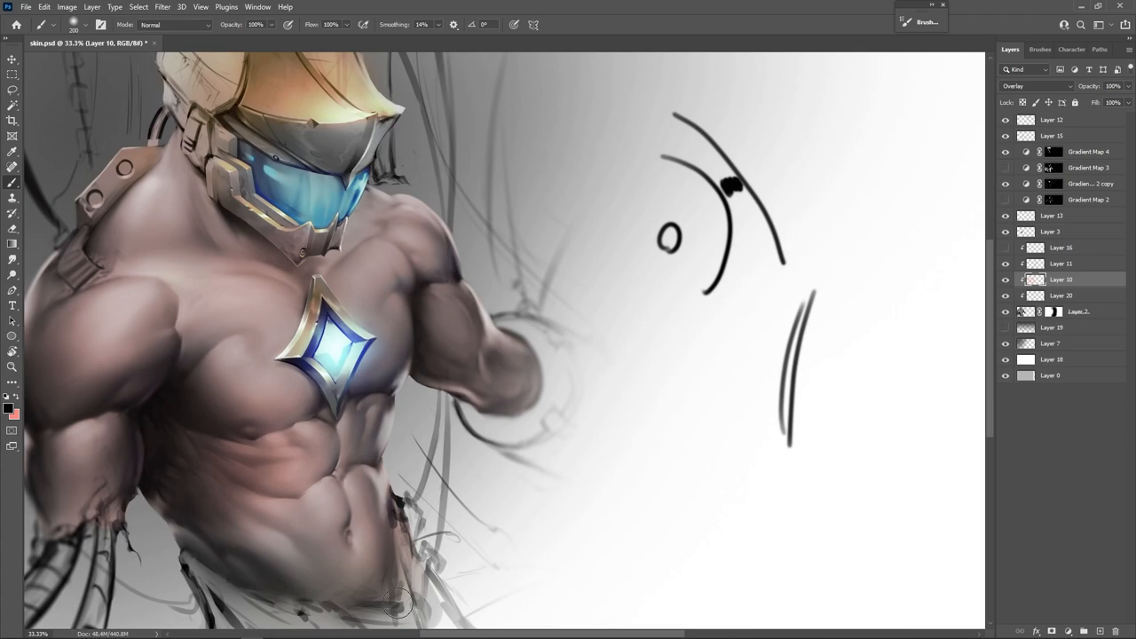
drag(679, 333, 688, 515)
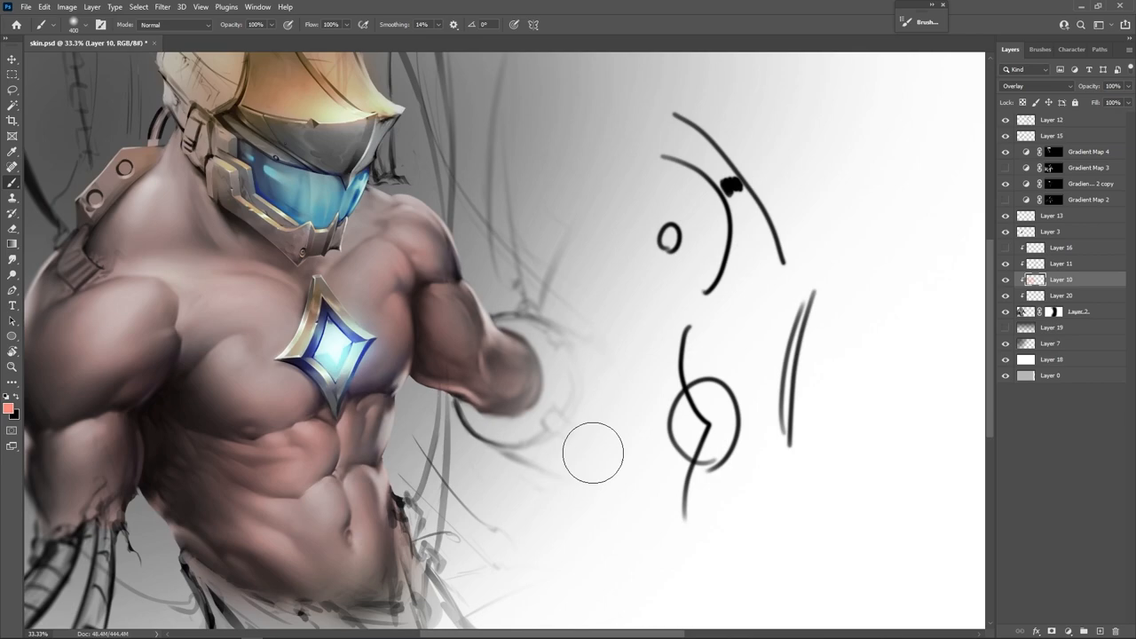
mouse_move(832, 316)
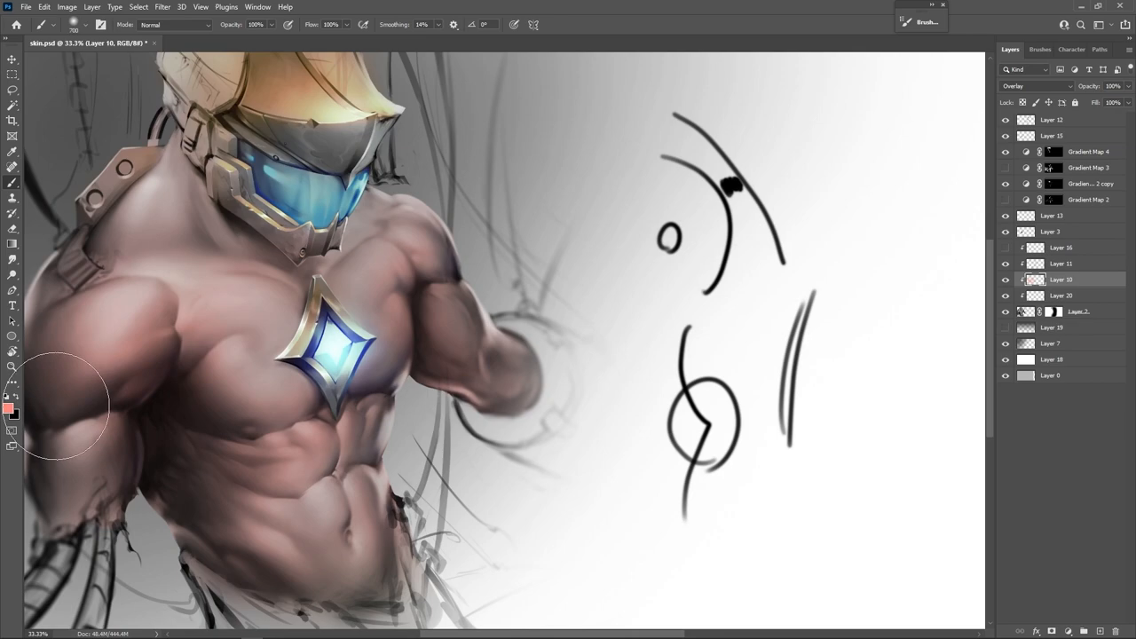
drag(62, 404, 346, 497)
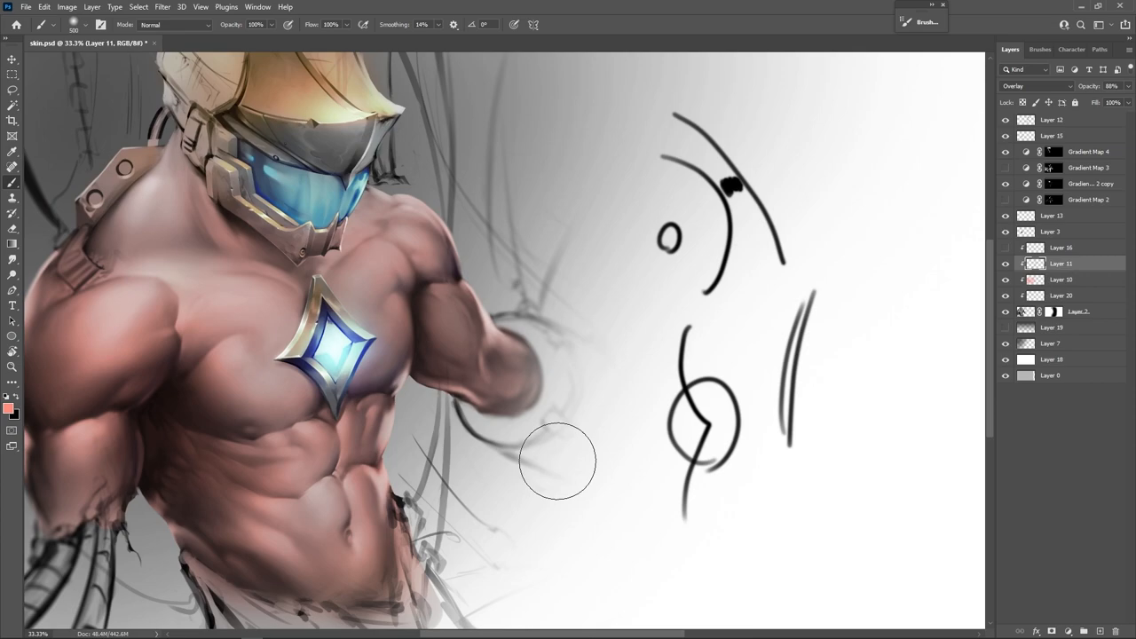
Choose a medium brown from the orange hue range as the foreground colour.
click(10, 407)
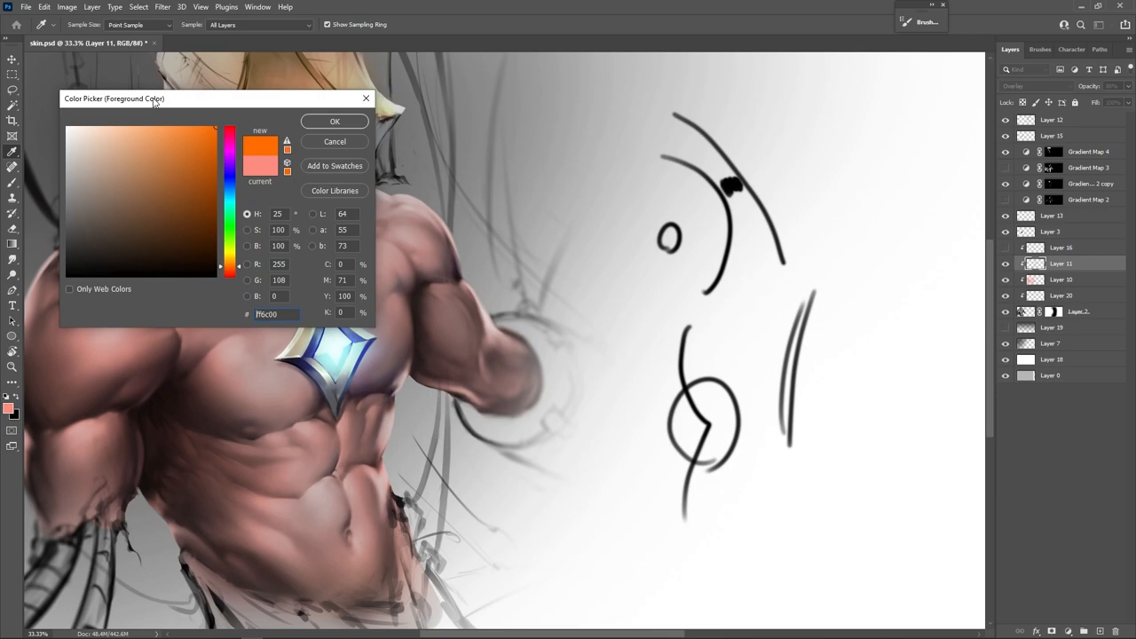
click(164, 229)
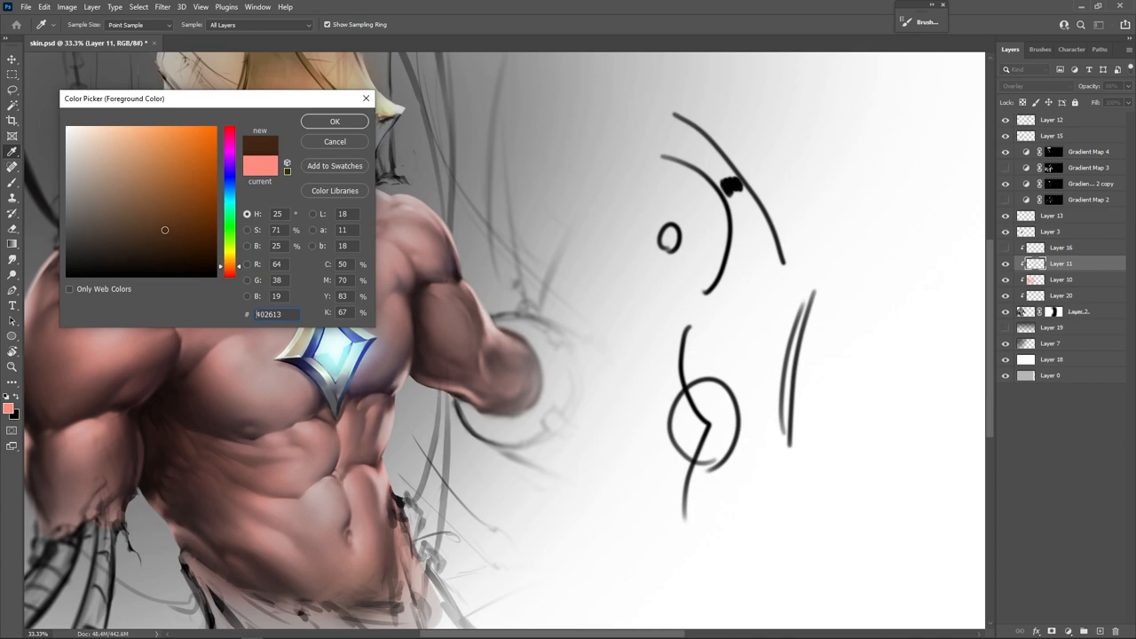
click(110, 134)
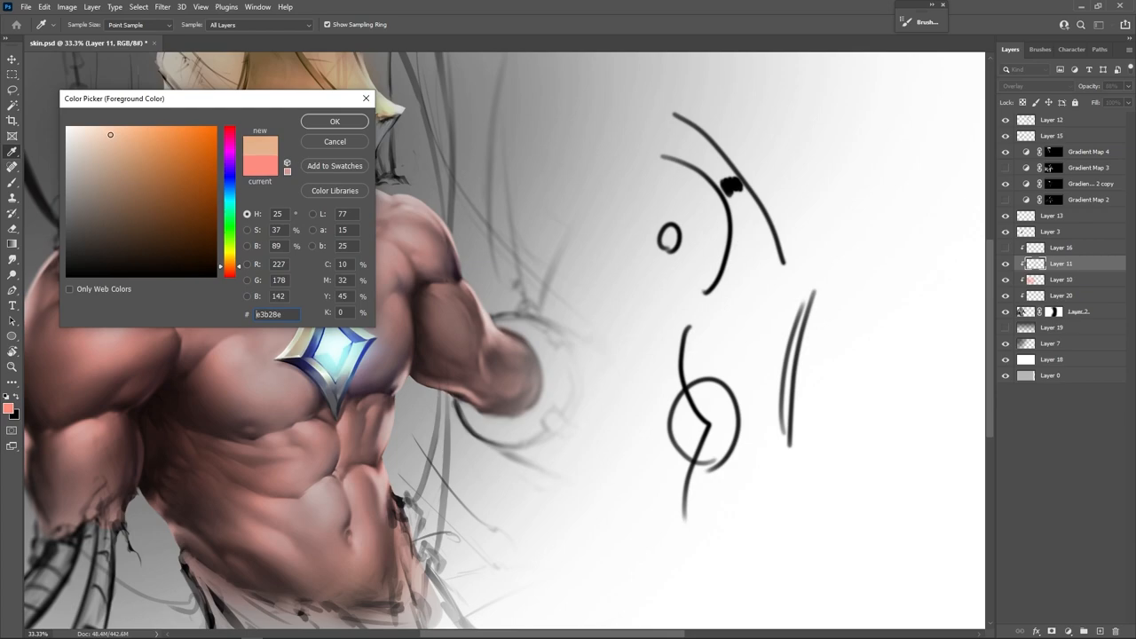
click(126, 169)
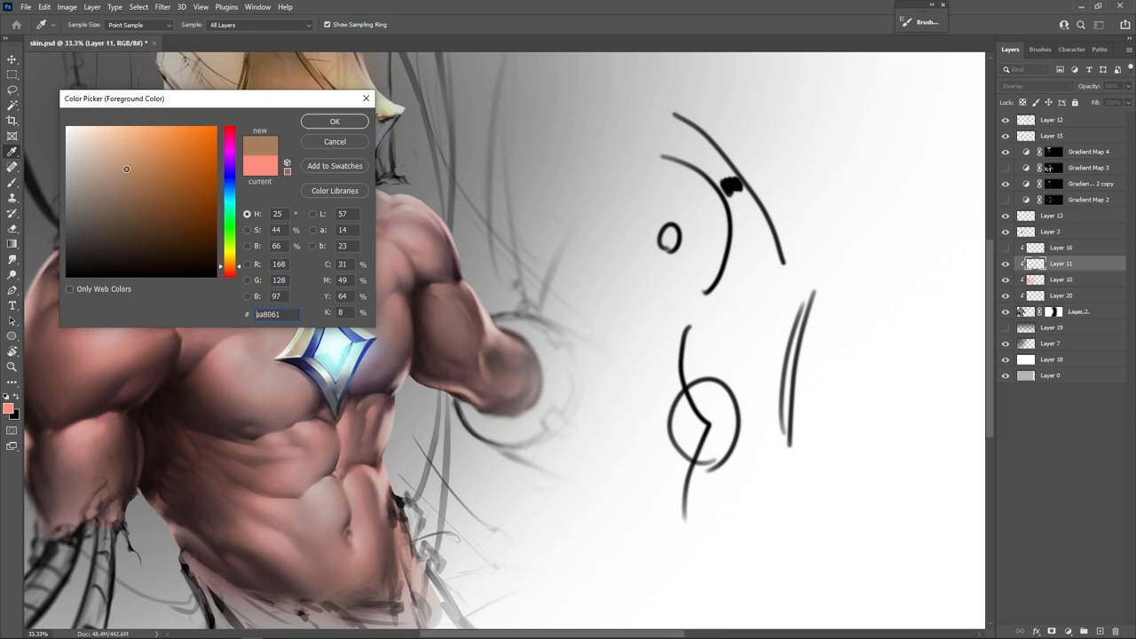
click(335, 121)
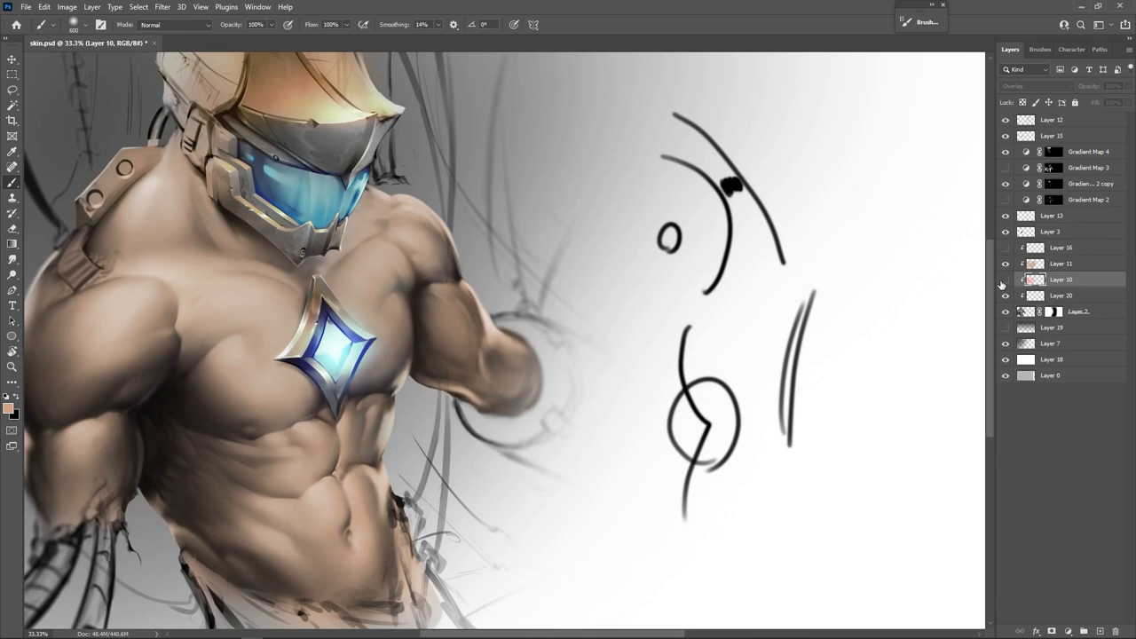
mouse_move(755, 210)
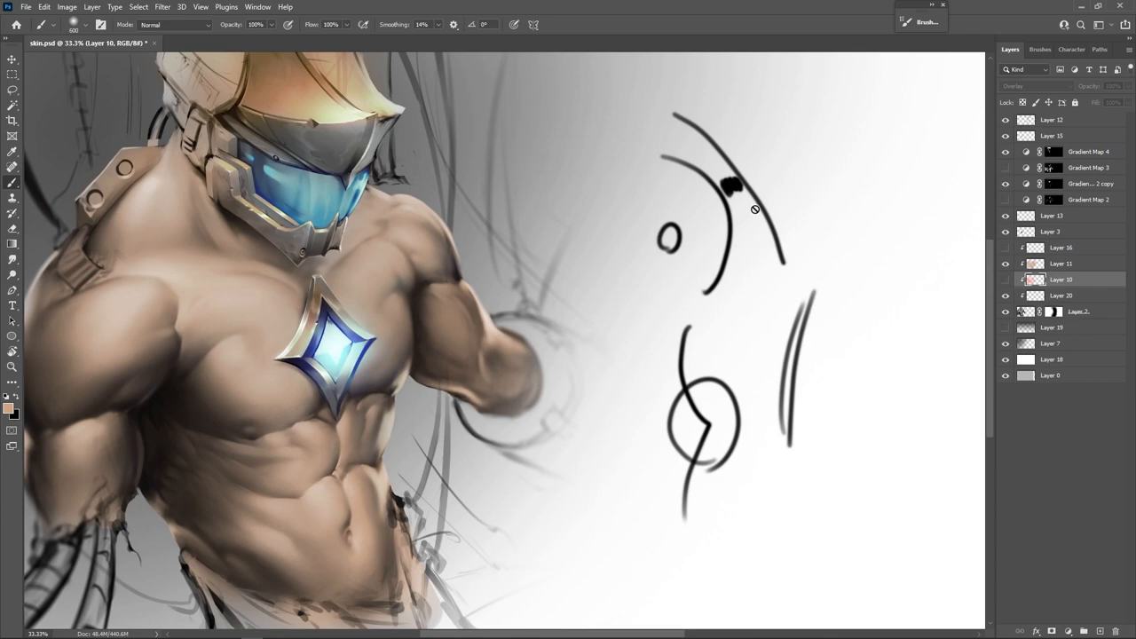
mouse_move(541, 145)
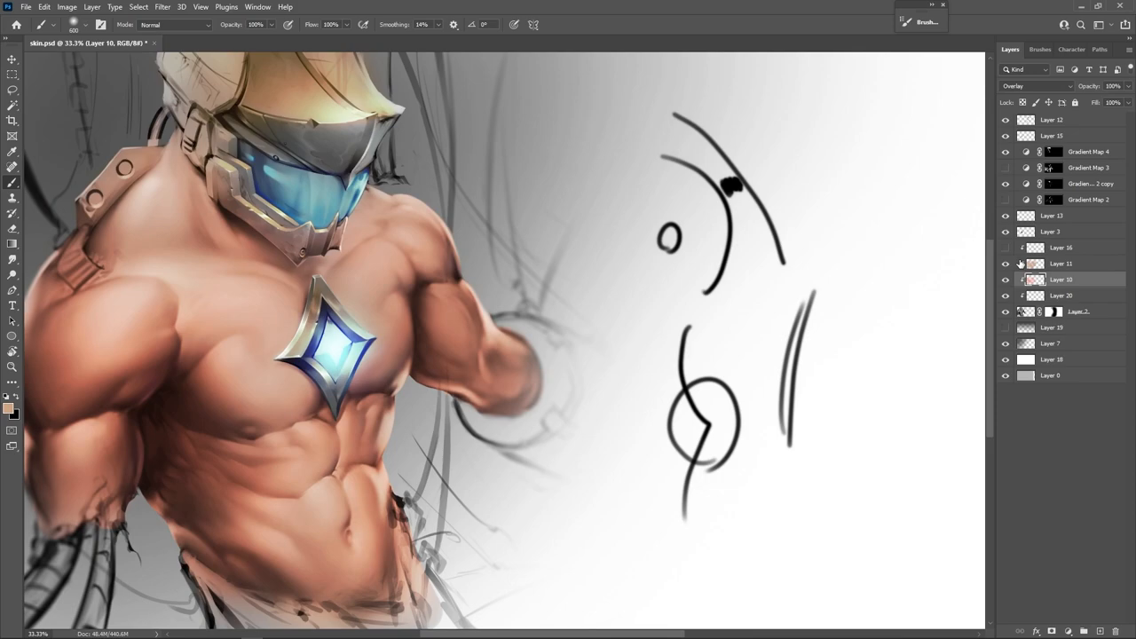
Toggle Layer 11's visibility to warm the skin toward an orange tan.
click(1113, 86)
text(48)
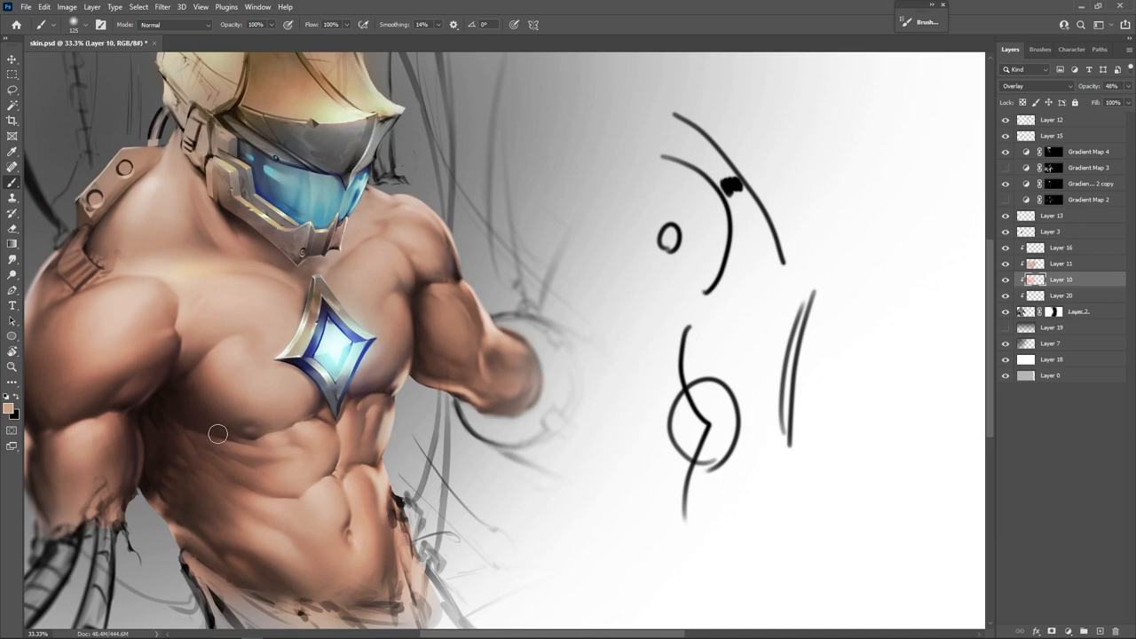
Select Layer 20 and bring up the foreground Color Picker.
click(1061, 295)
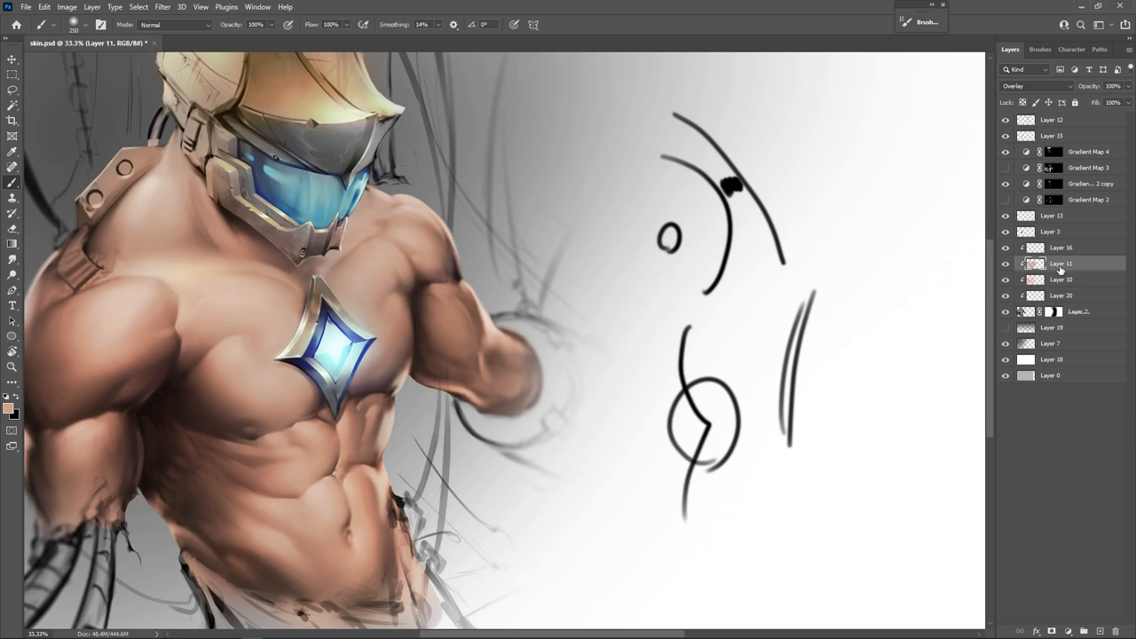
click(11, 404)
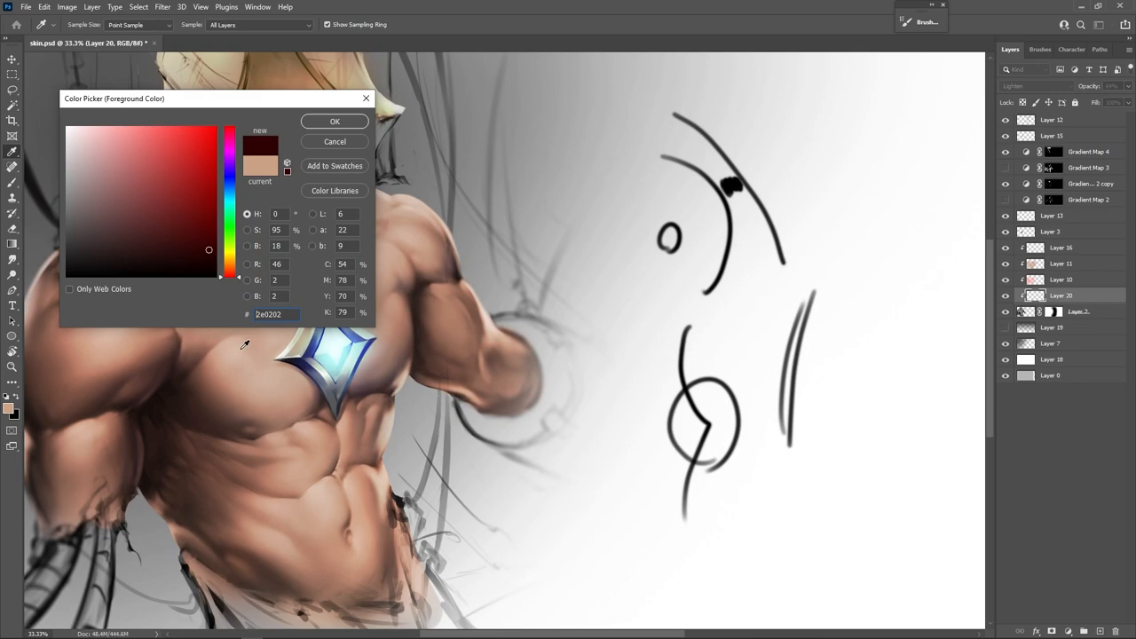
Pick a very dark red and brush shading under the left chest and along the torso side.
drag(209, 249, 218, 265)
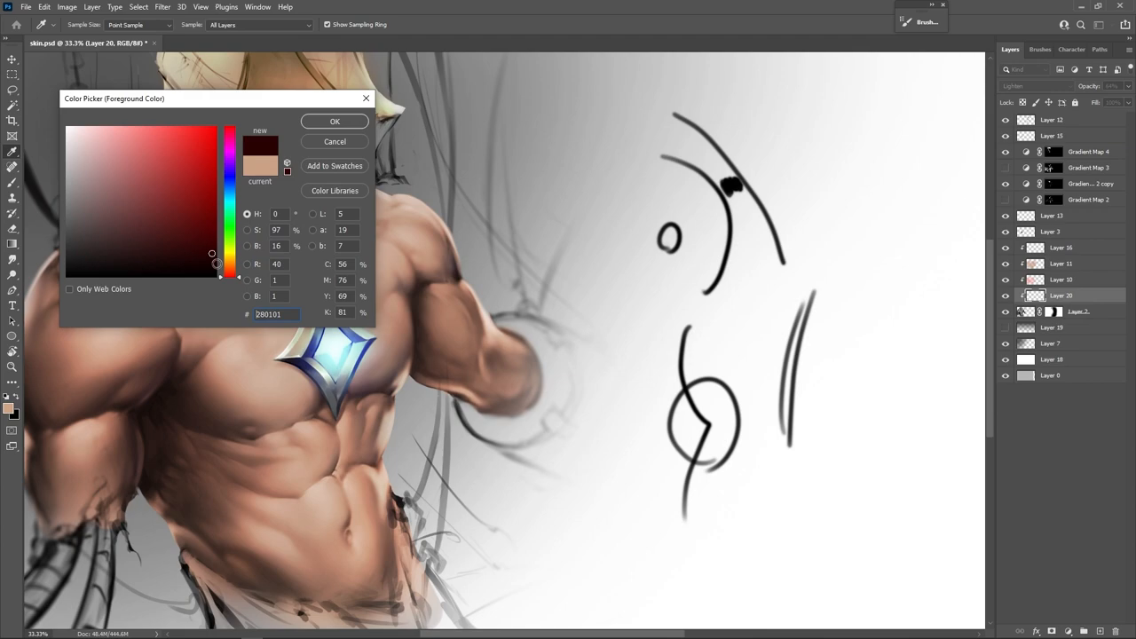
click(335, 121)
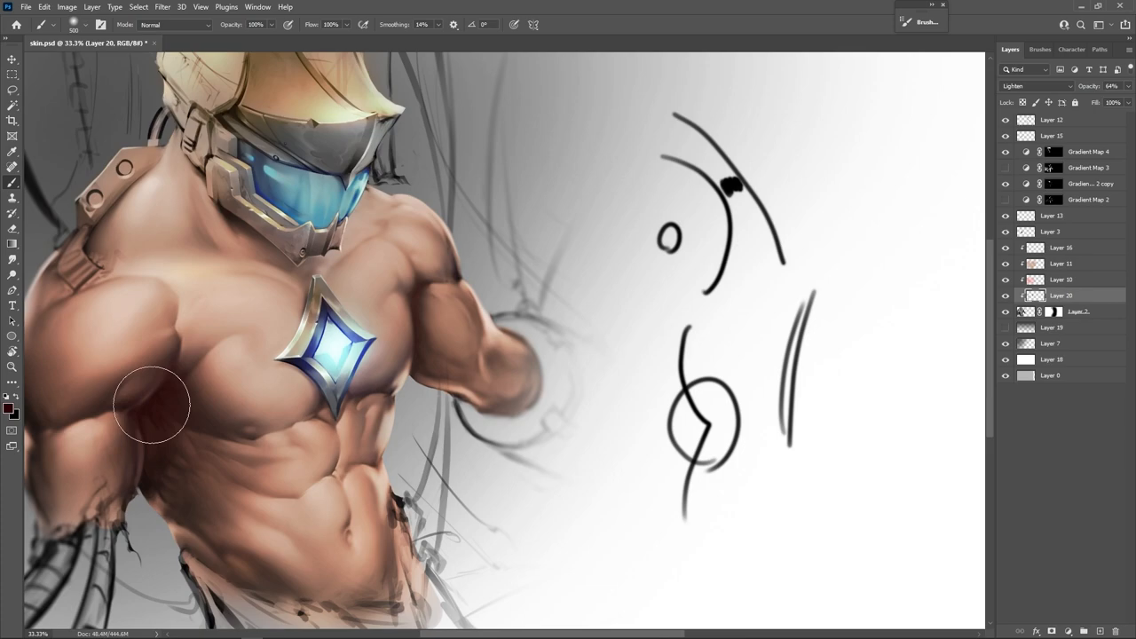
drag(151, 406, 453, 288)
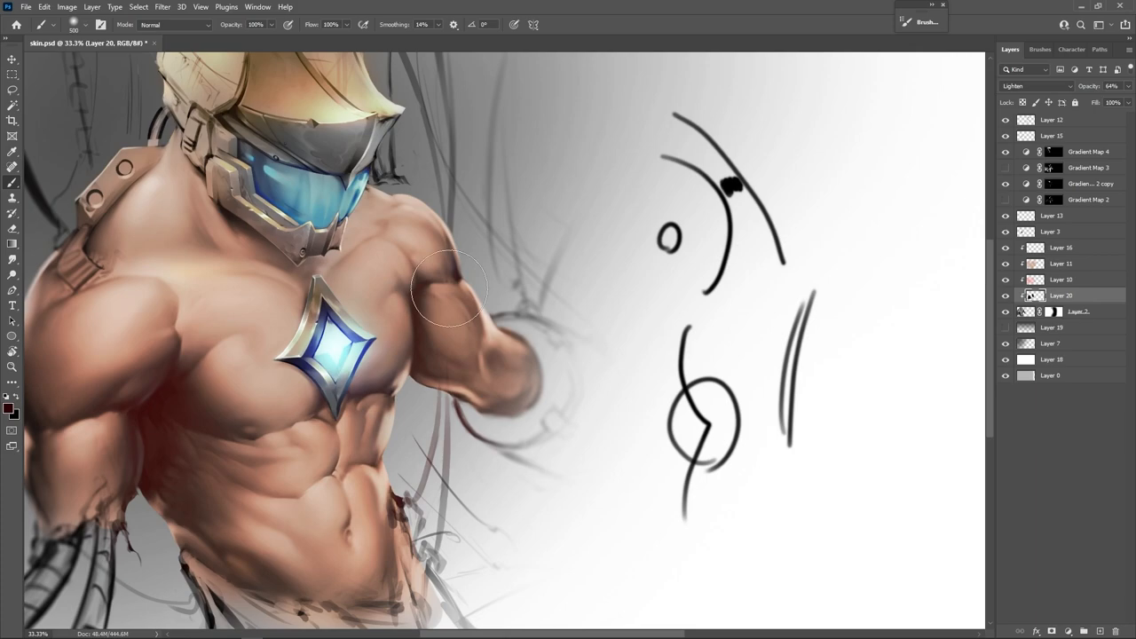
mouse_move(137, 429)
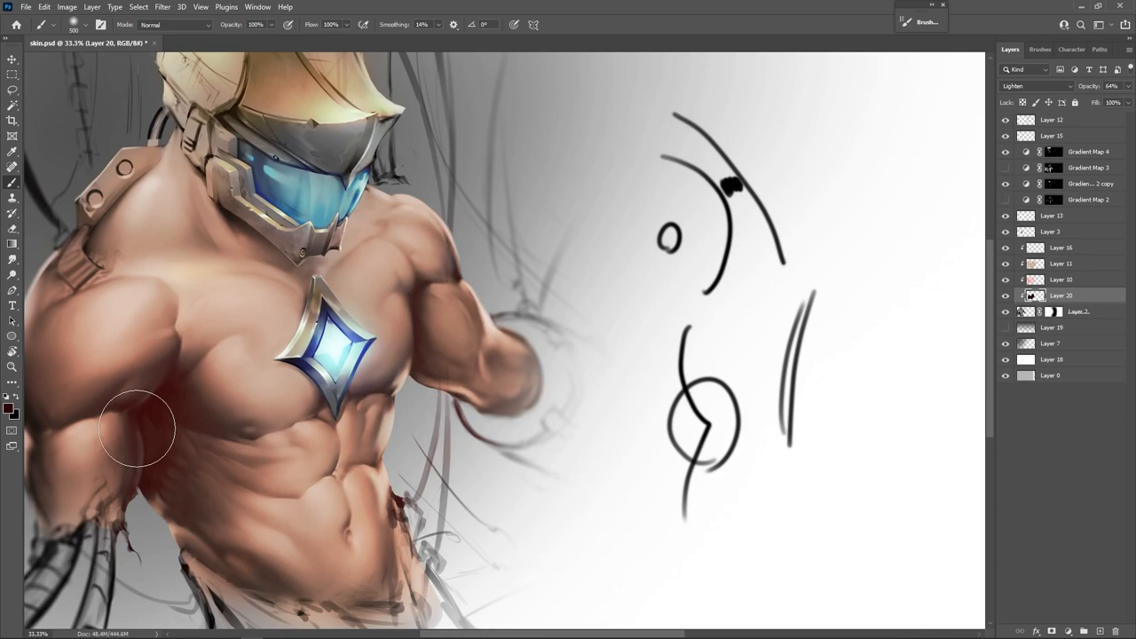
drag(137, 428, 190, 342)
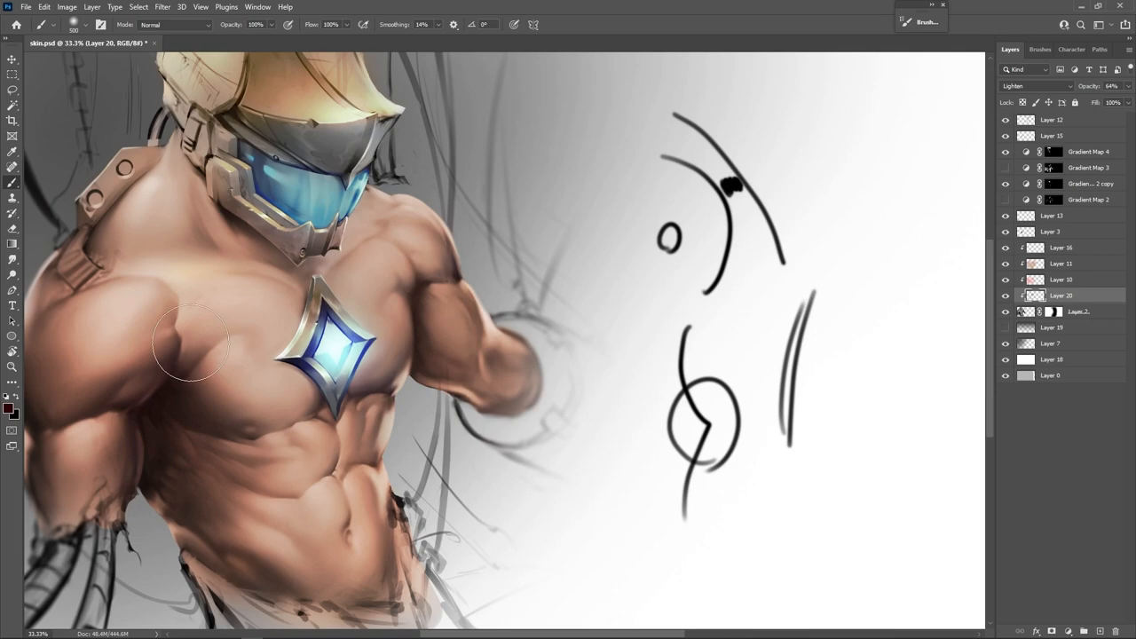
mouse_move(706, 204)
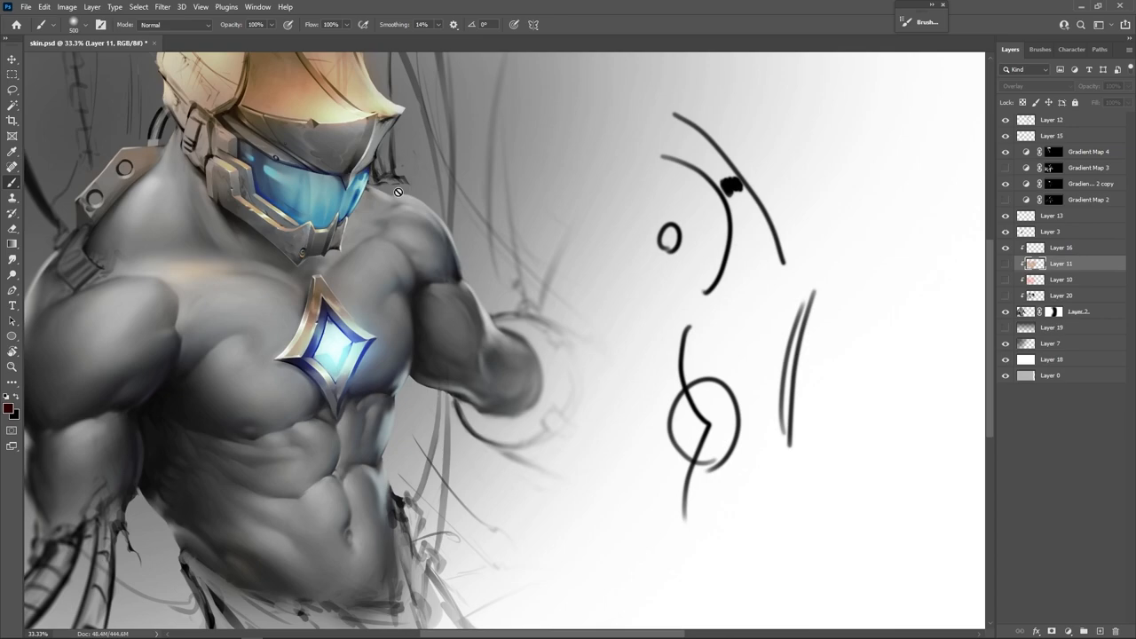
mouse_move(495, 278)
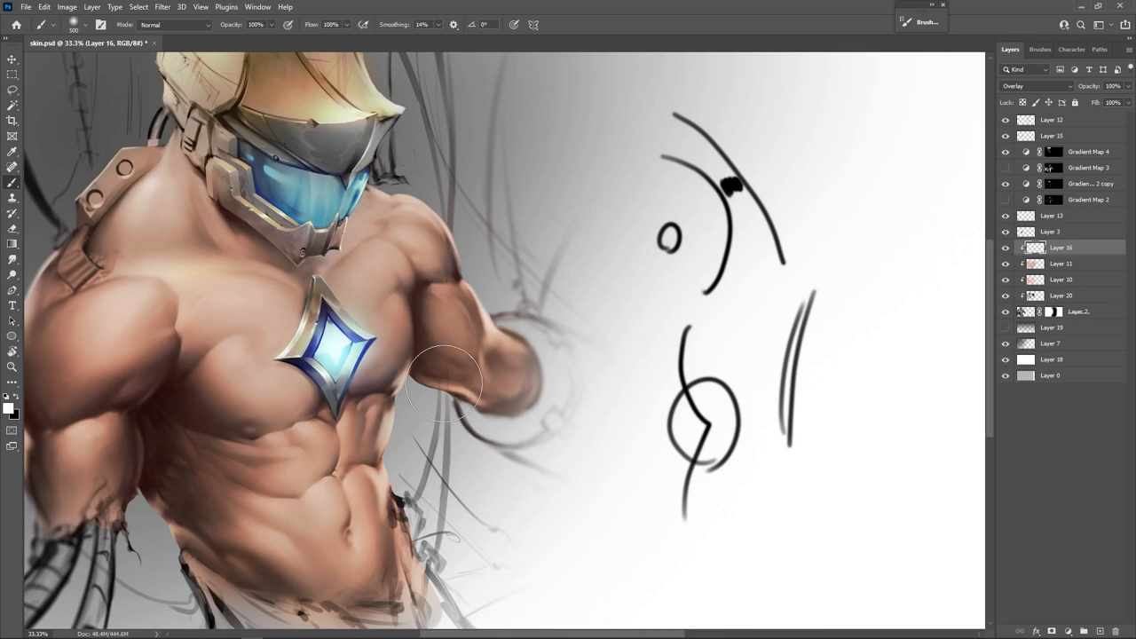
Pick pale cream #ffe3b6 and brush highlights over the upper arm, shoulder and chest.
click(8, 407)
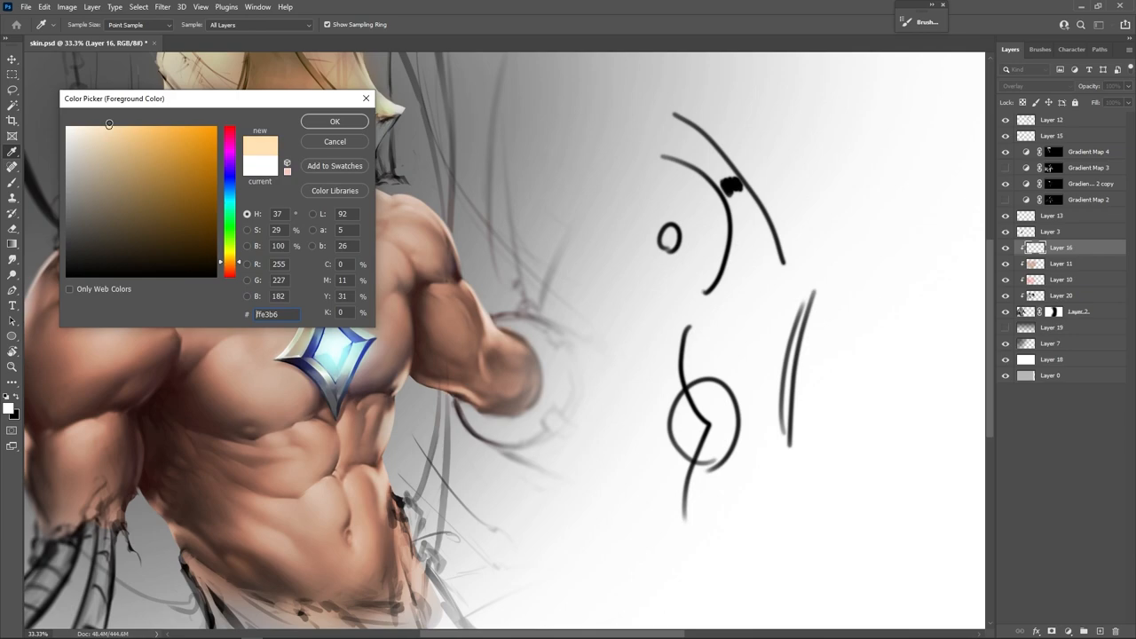
click(334, 121)
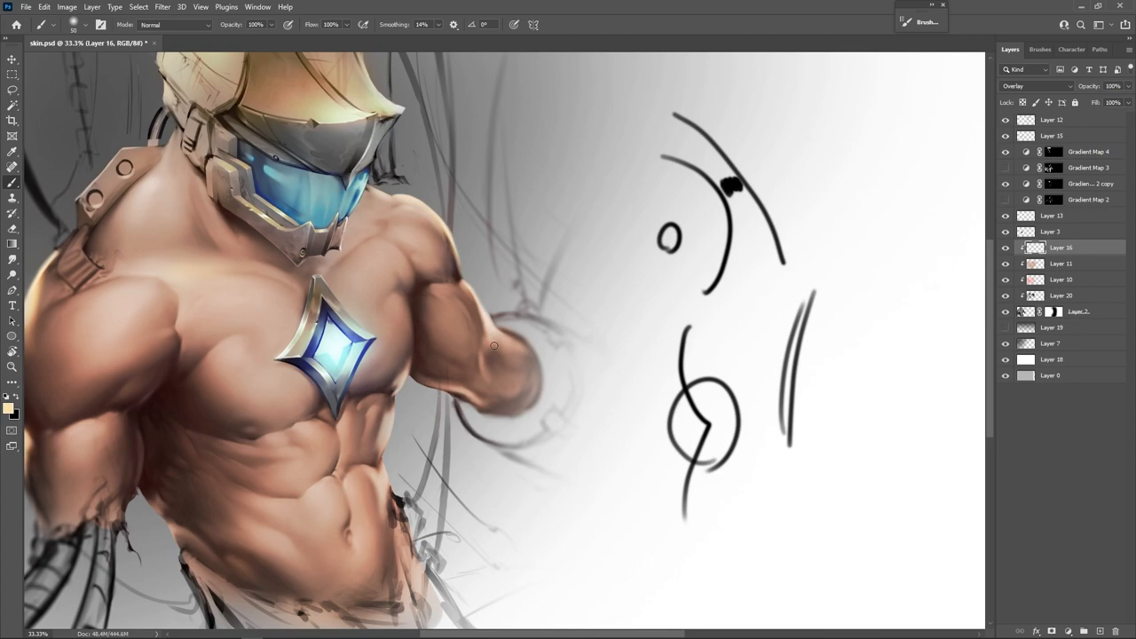
drag(495, 345, 456, 237)
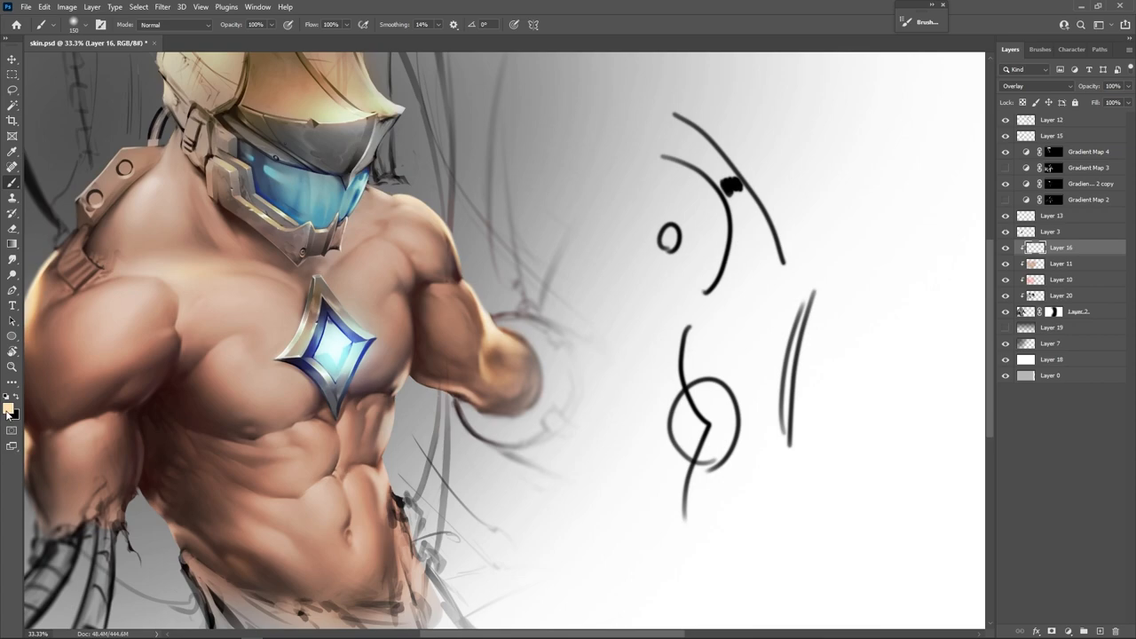
drag(479, 302, 490, 333)
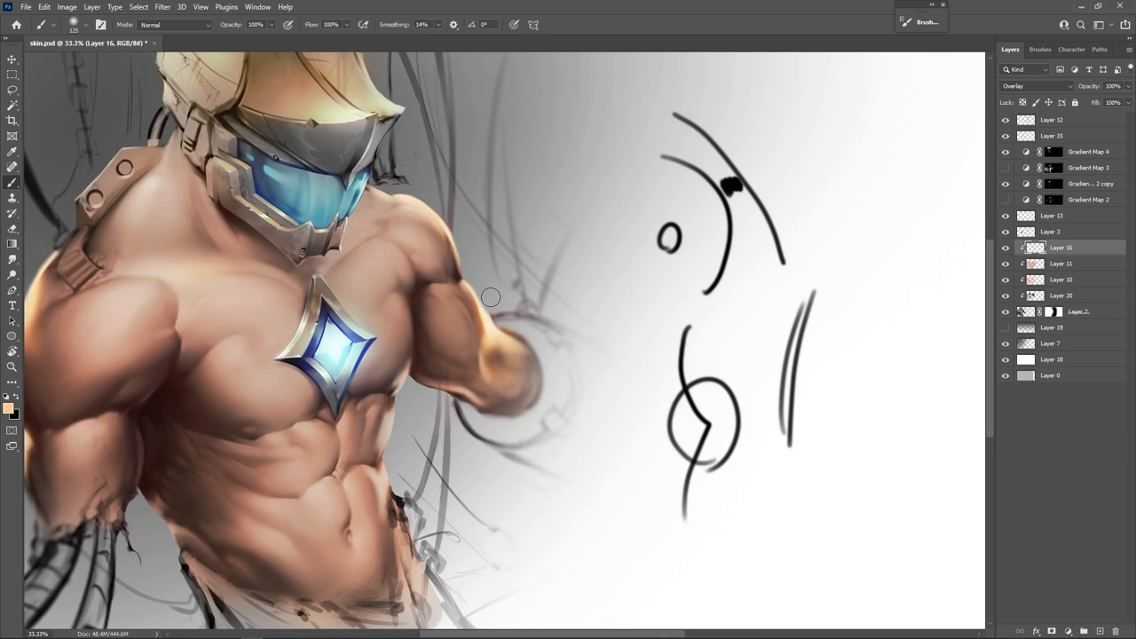
click(13, 59)
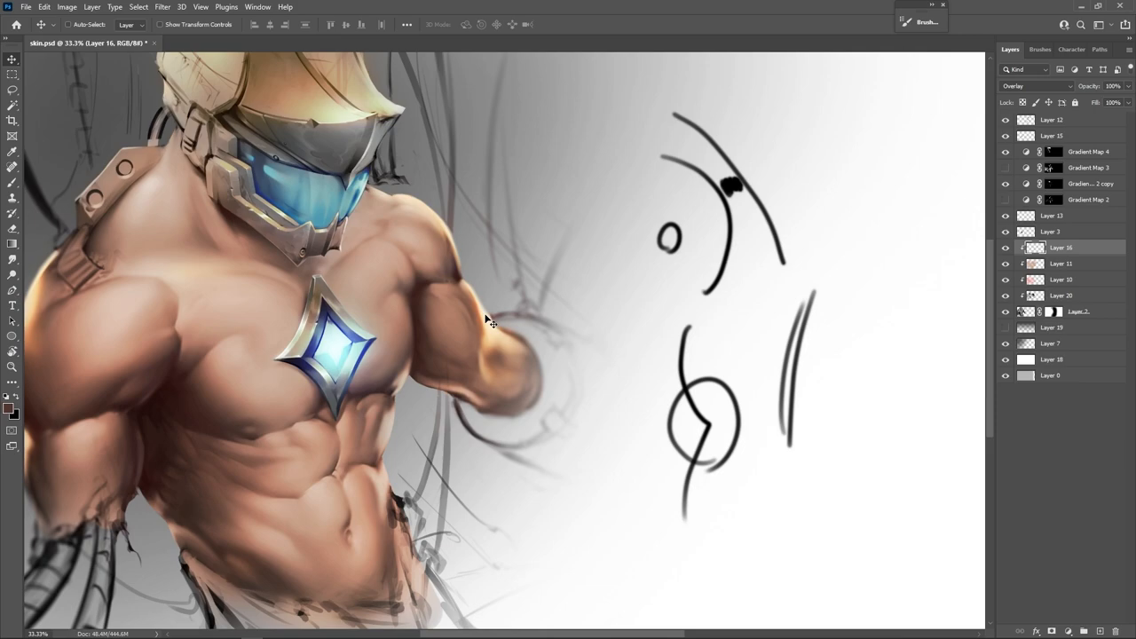
mouse_move(33, 355)
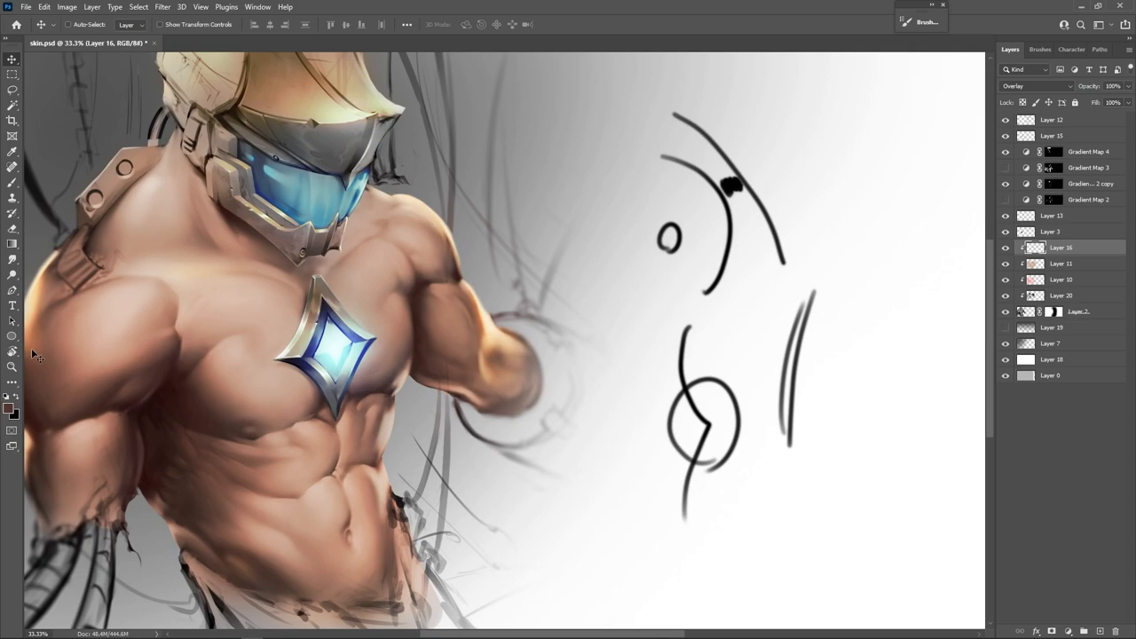
mouse_move(561, 260)
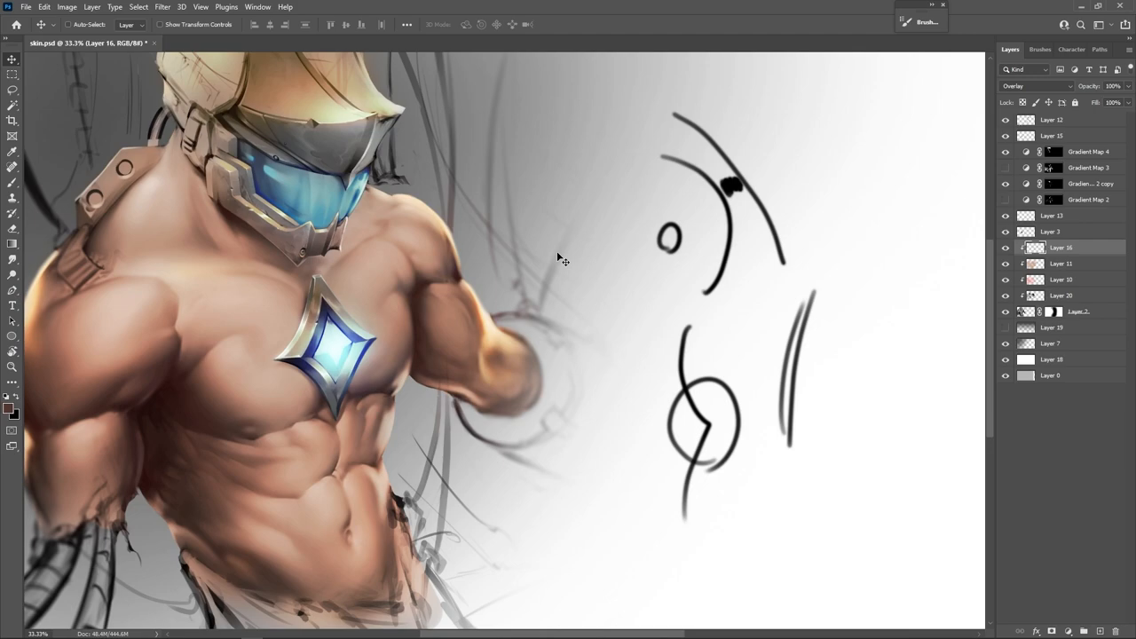
mouse_move(509, 254)
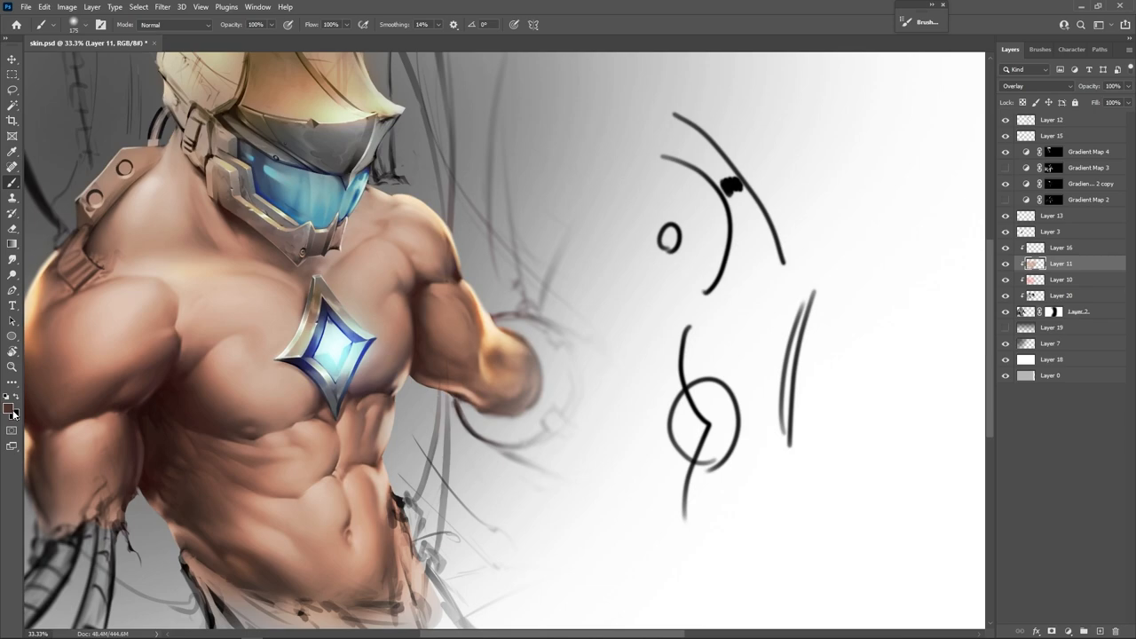
Try orange and yellow-orange hues, then settle on dark brown #513420.
click(8, 407)
text(ff6c00)
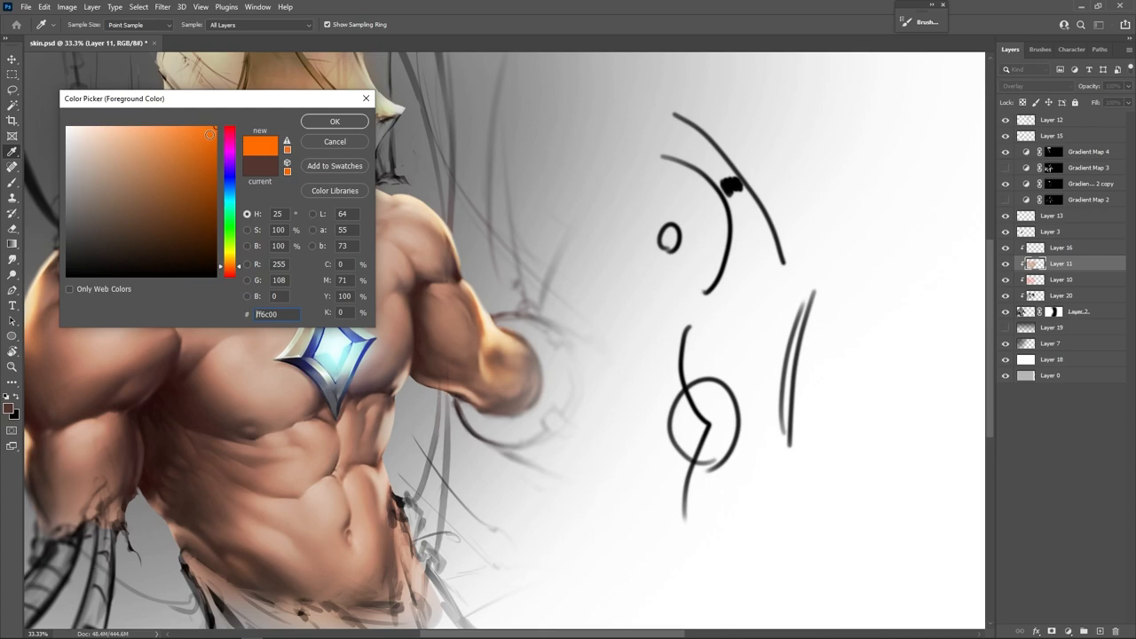
click(230, 248)
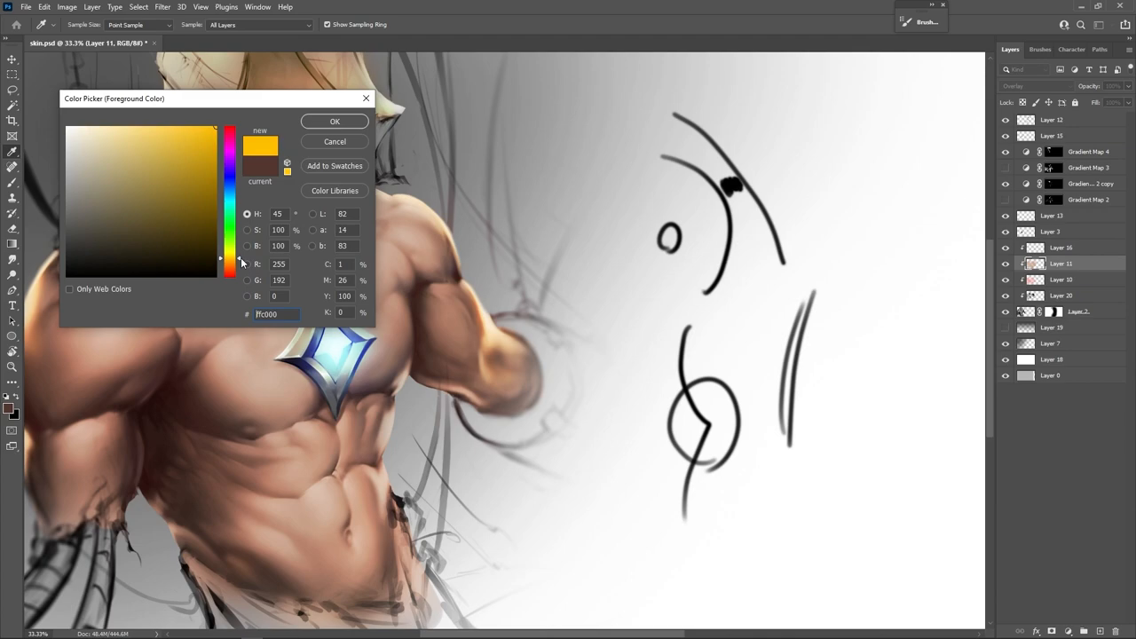
click(163, 231)
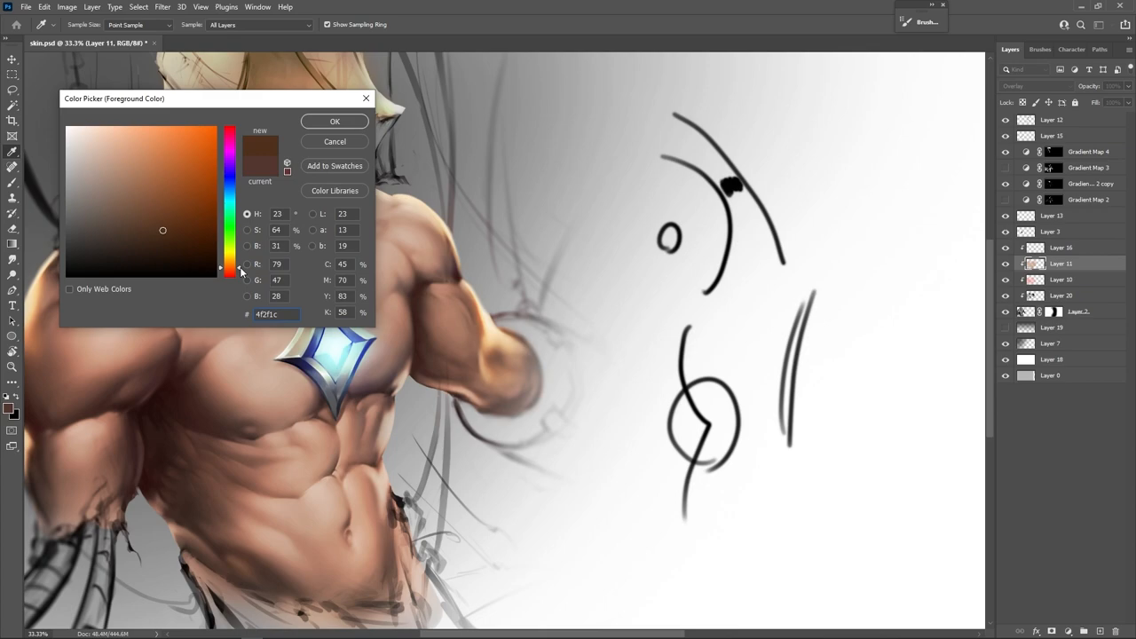
click(149, 224)
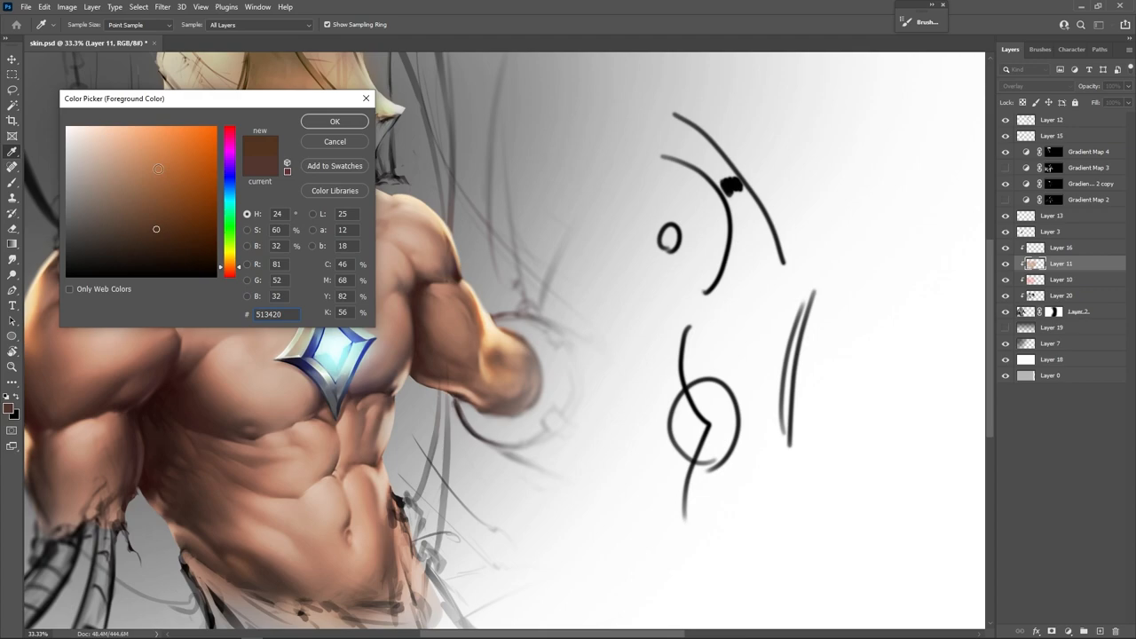
click(334, 121)
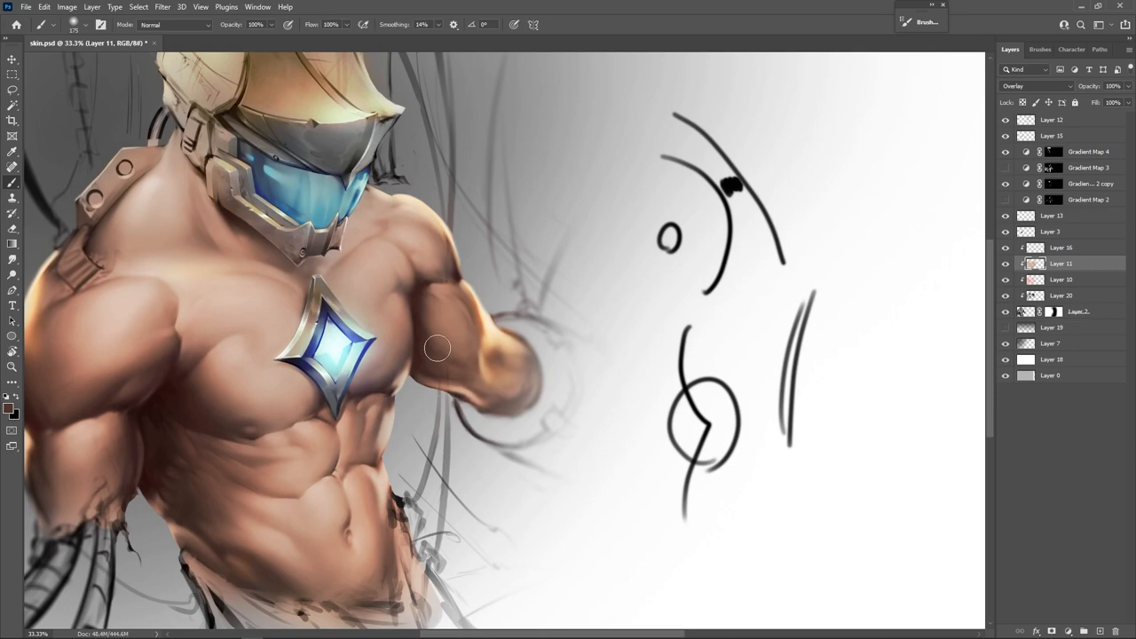
Wash dark brown over the chest, arms and torso on Layer 11, then select Layer 10.
drag(437, 348, 384, 265)
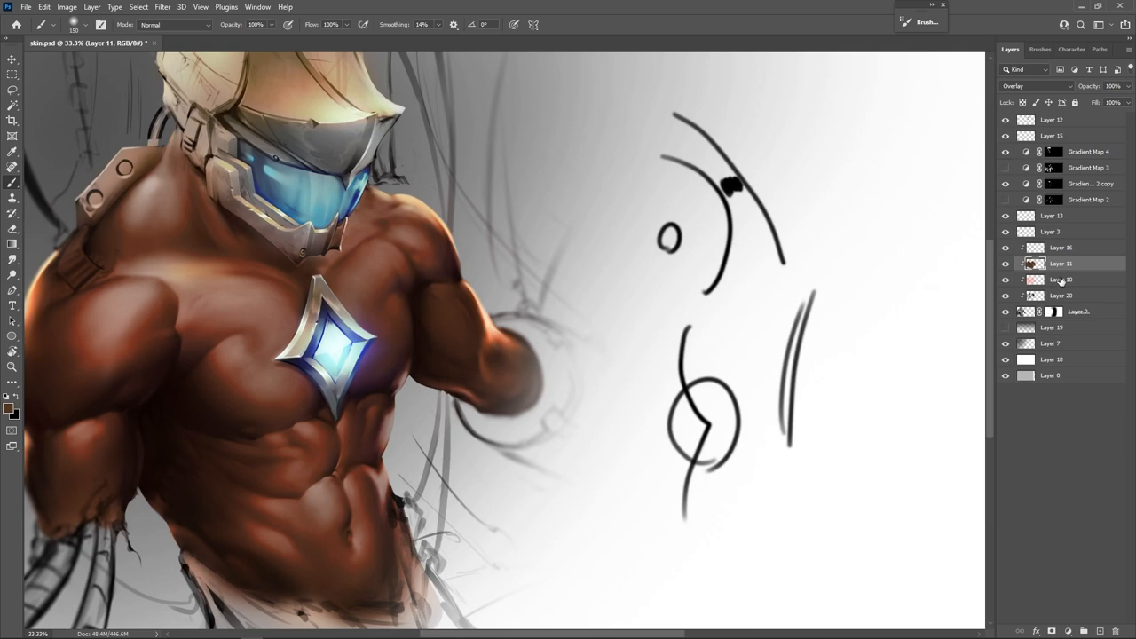
click(1057, 279)
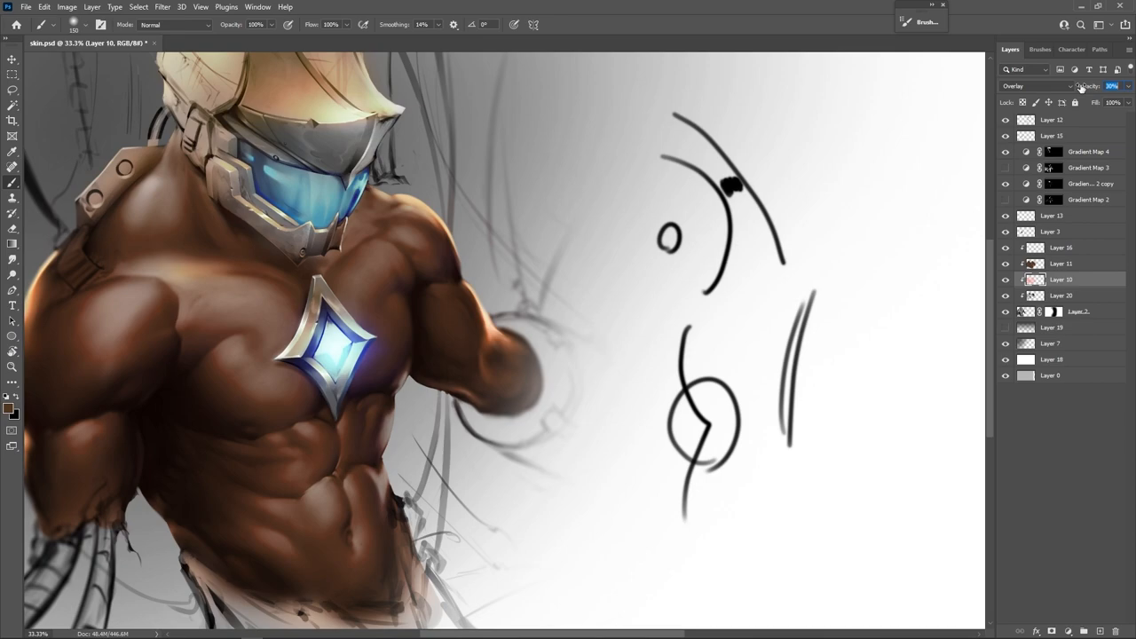
text(100)
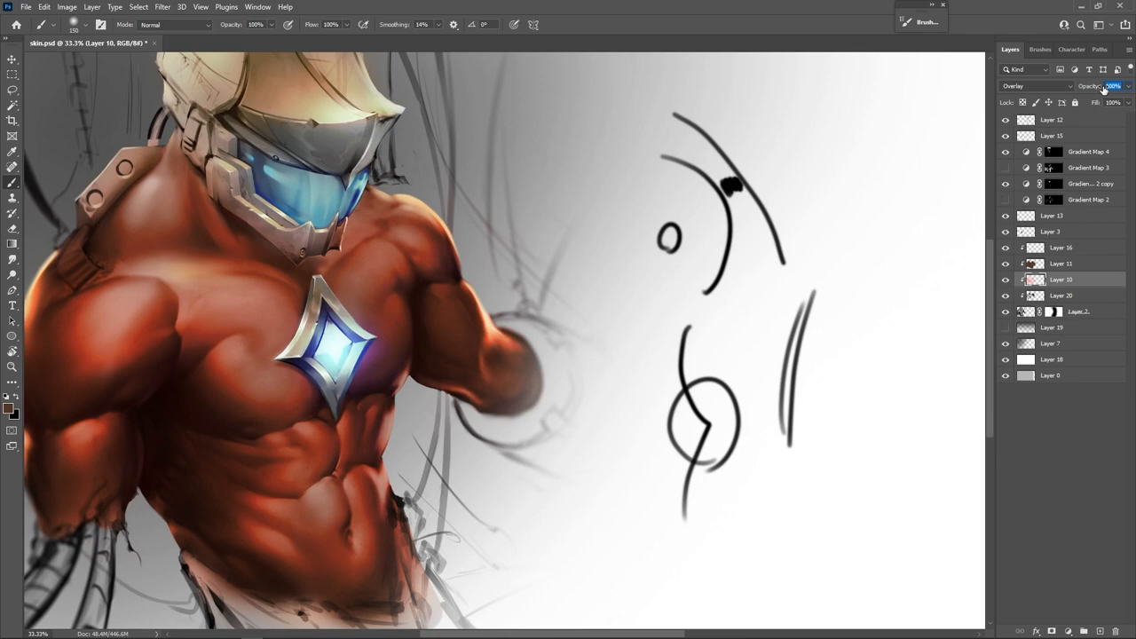
click(1112, 86)
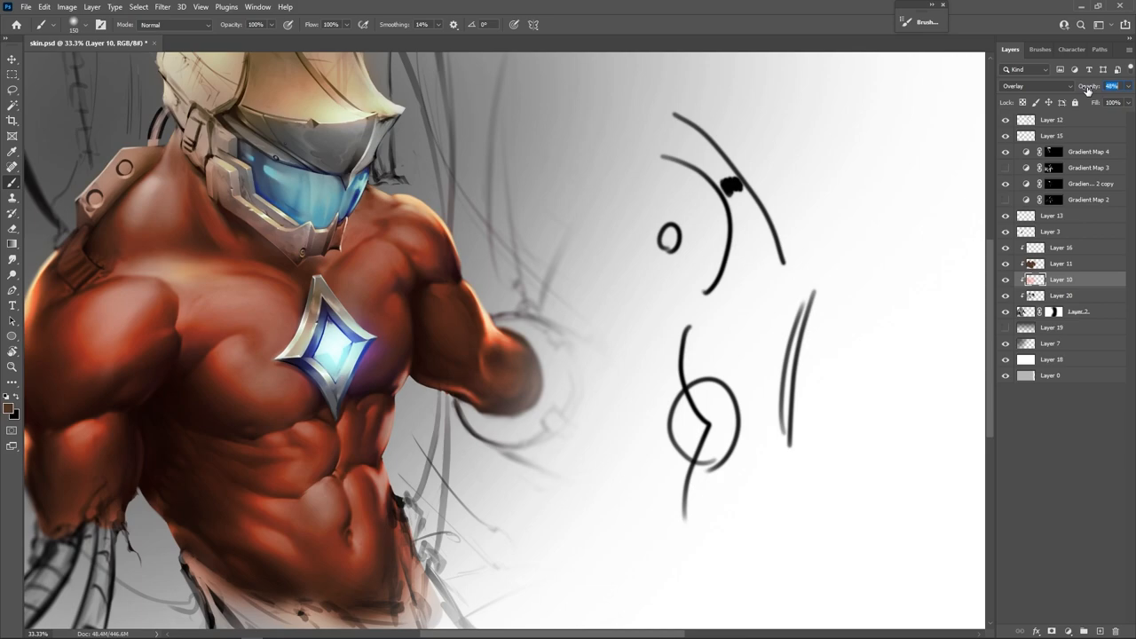
drag(1113, 86, 1101, 86)
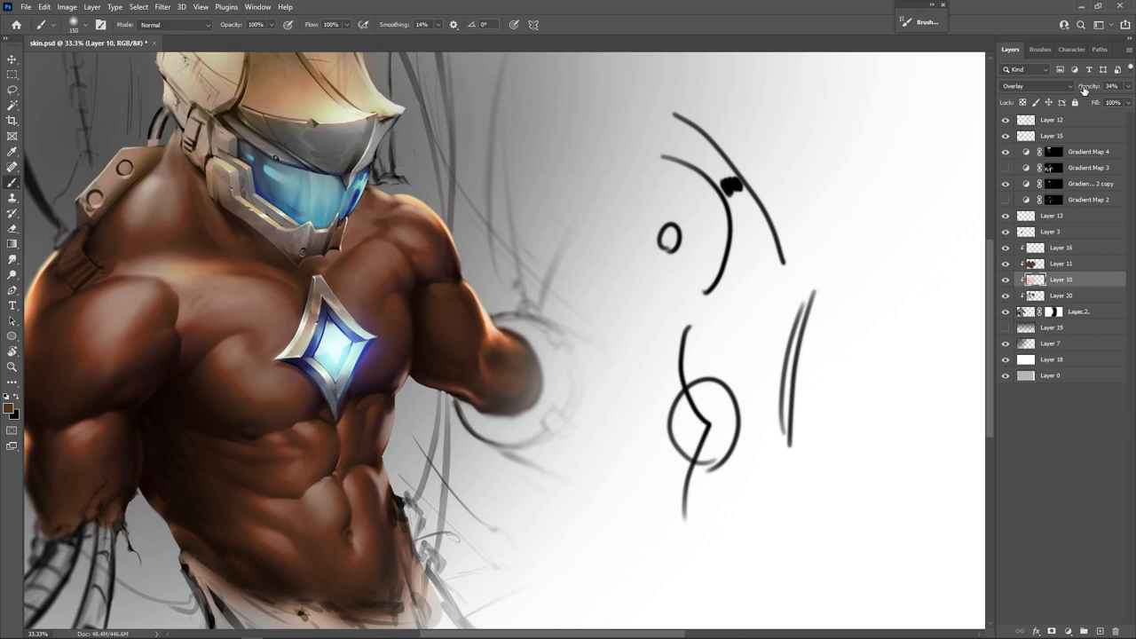
click(1061, 294)
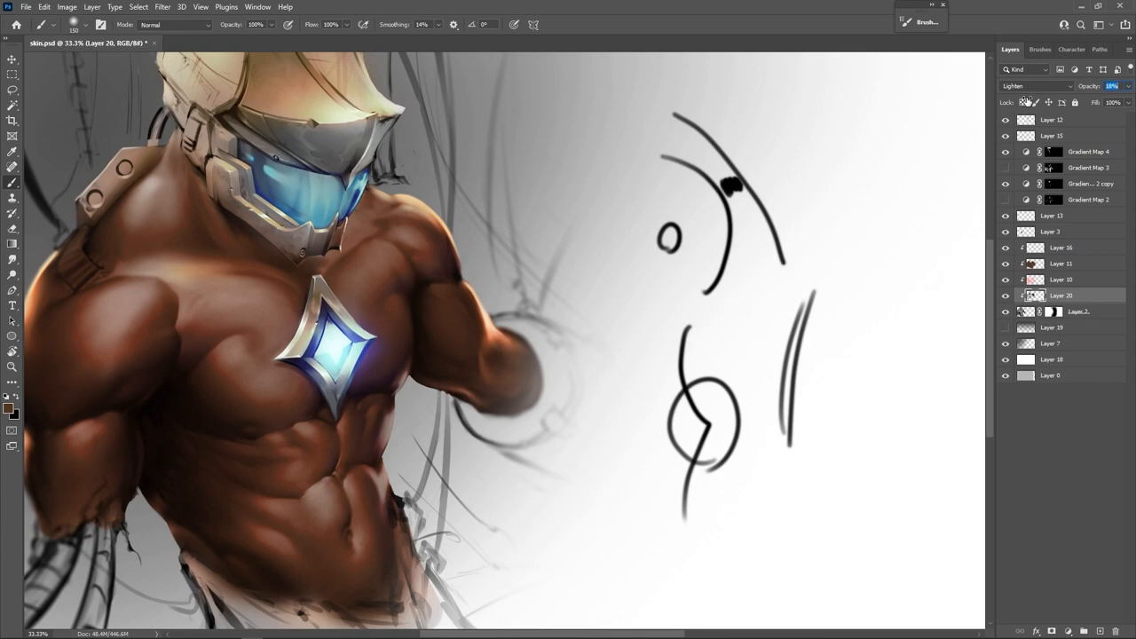
click(1052, 279)
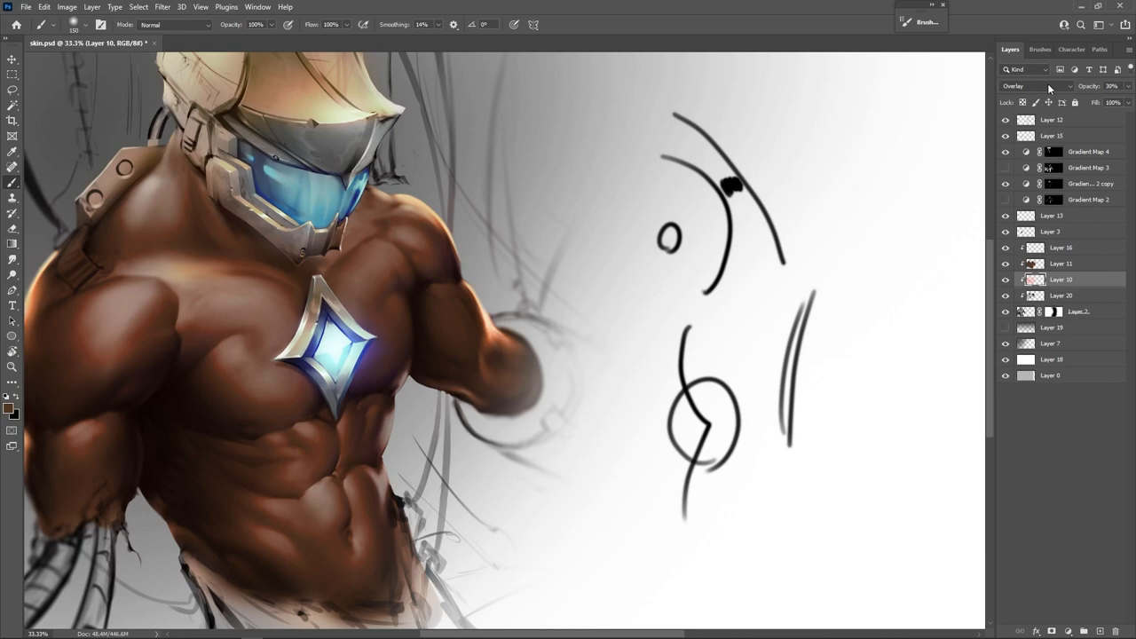
click(1061, 263)
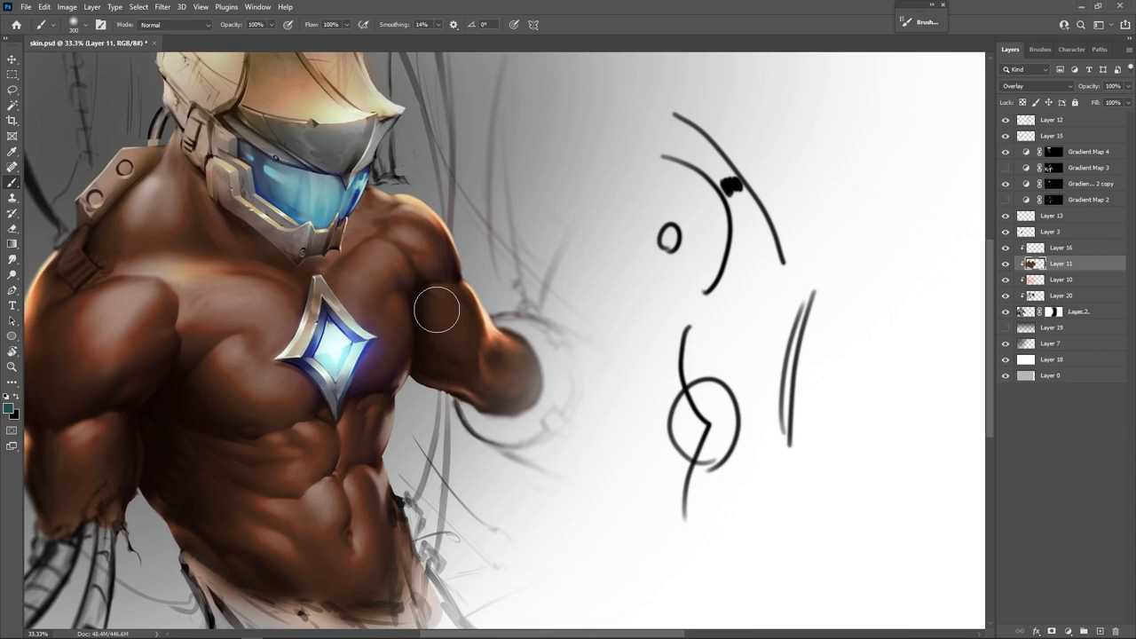
Paint dark teal over the figure's chest, arms and torso on Layer 11, then select Layer 10.
drag(436, 309, 311, 585)
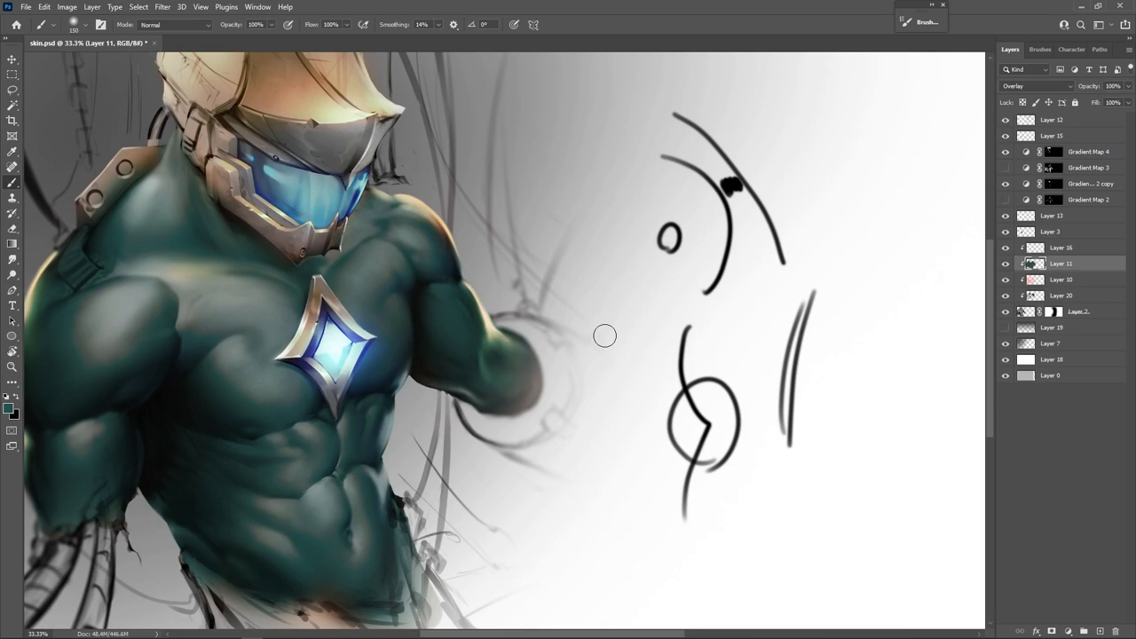
click(1059, 280)
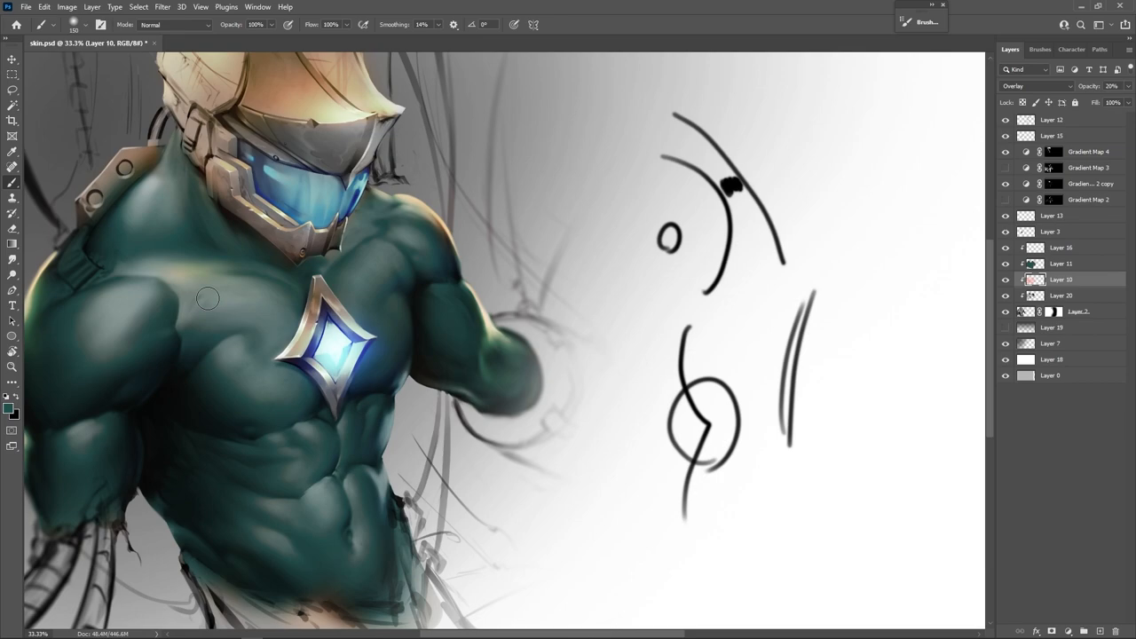
mouse_move(552, 267)
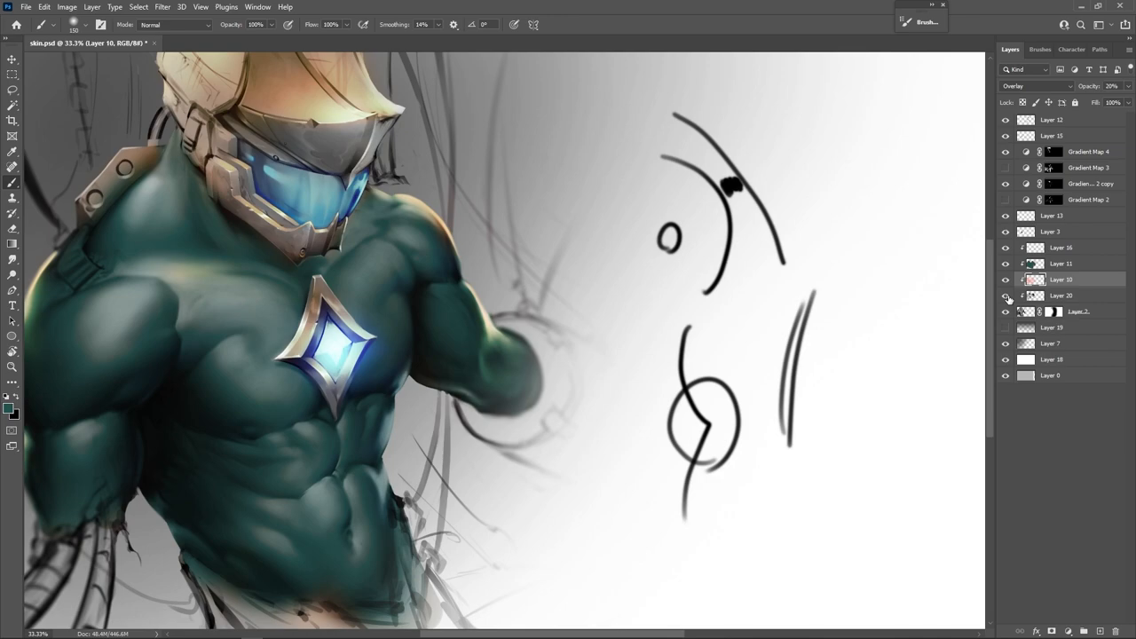
mouse_move(934, 301)
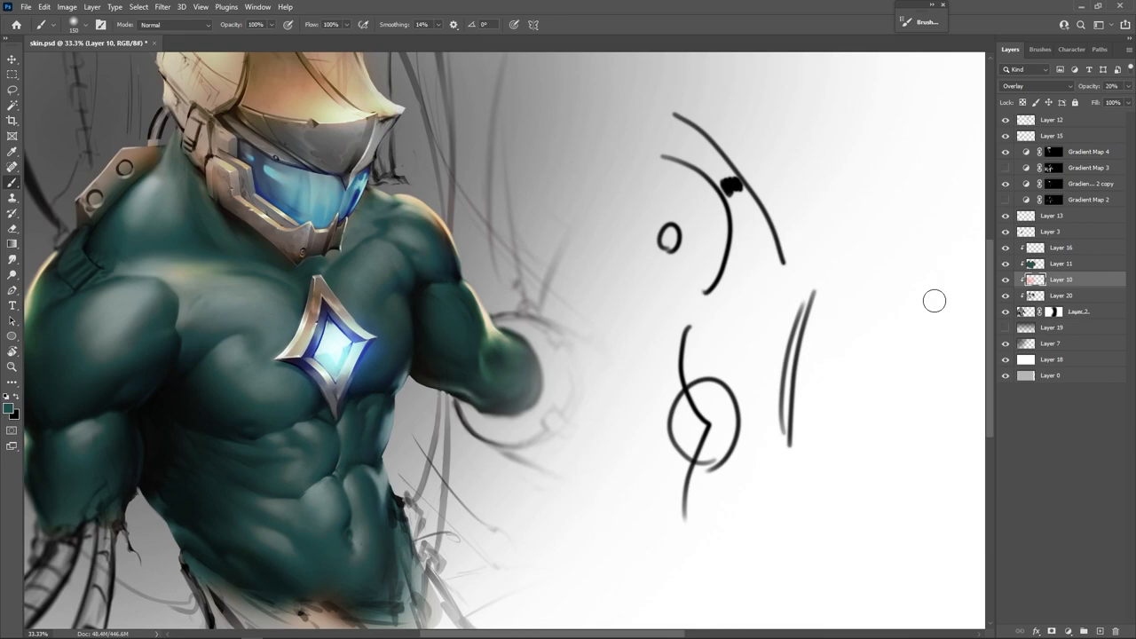
mouse_move(834, 286)
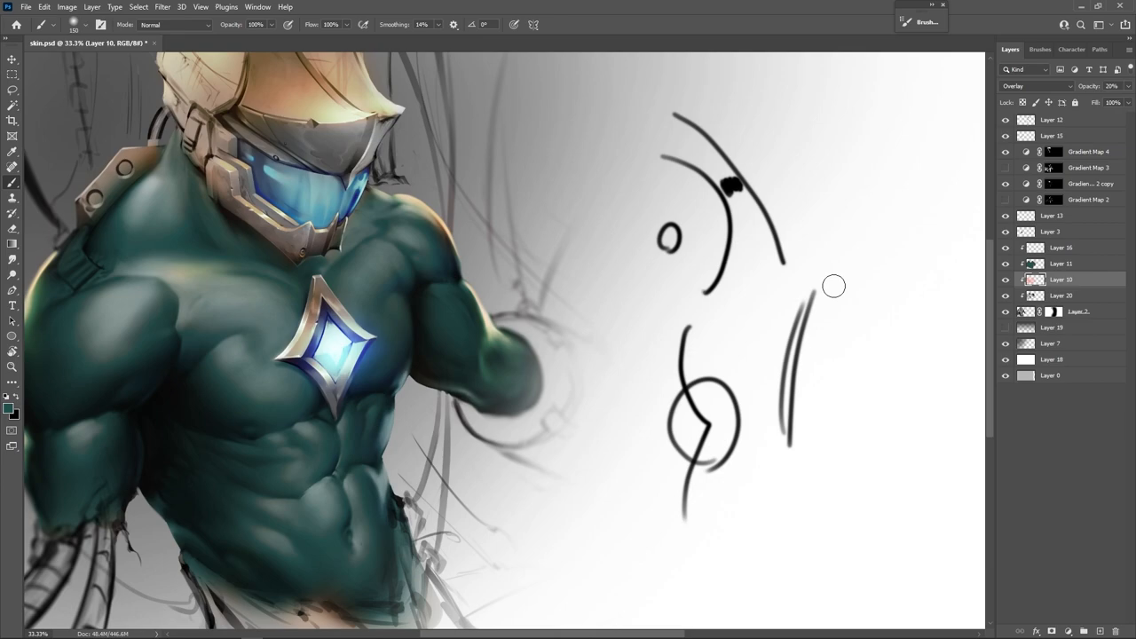